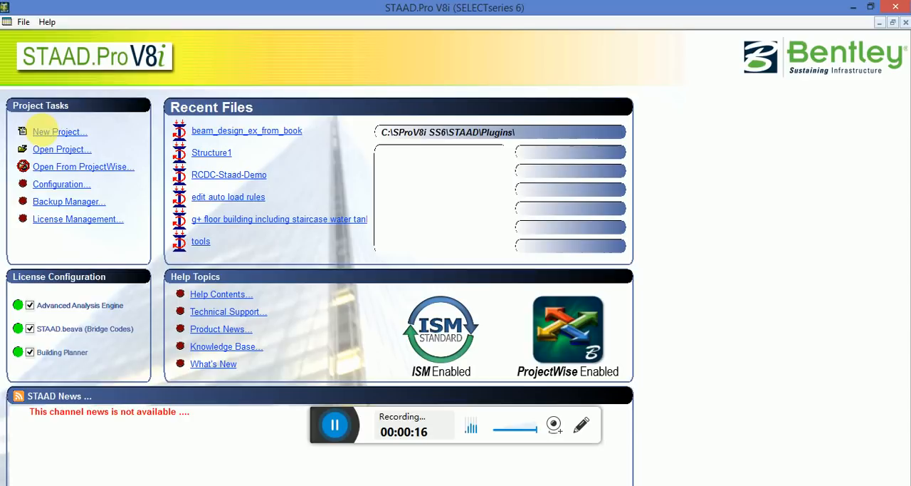
Create a new Space model named 'retaining wall' in metres and kilonewtons and proceed.
left_click(60, 131)
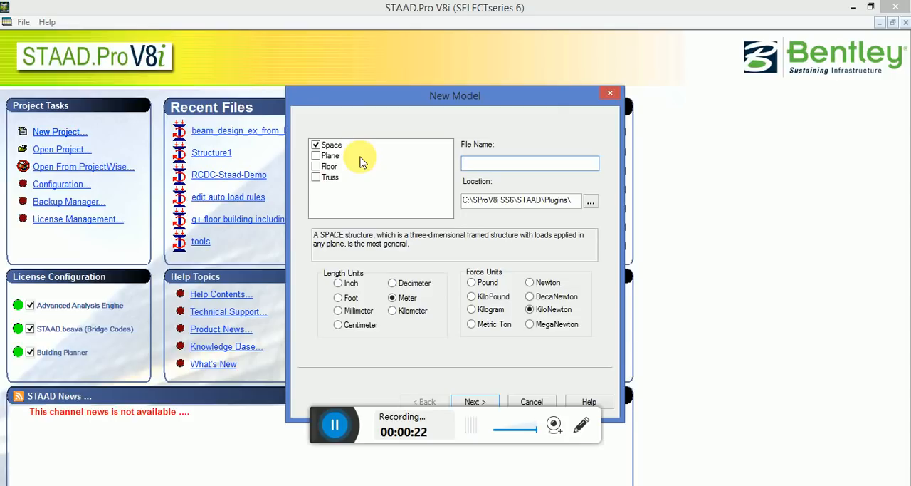
type("reat")
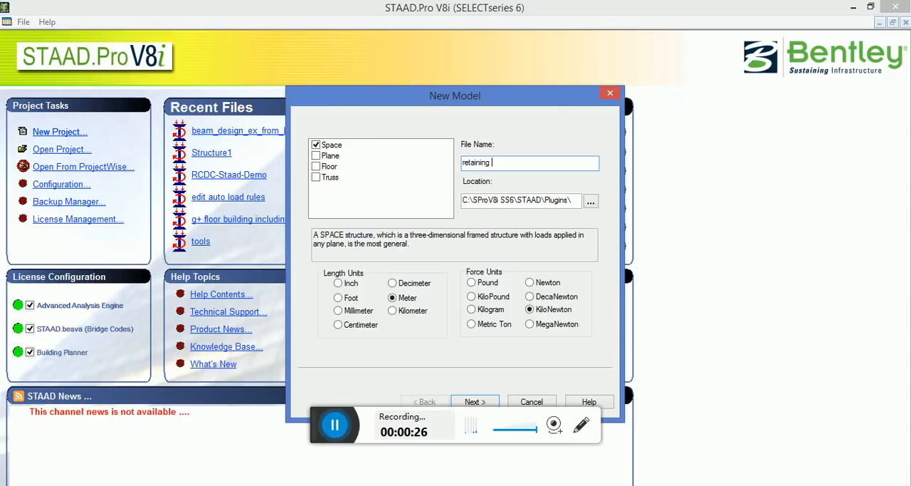
type("wall")
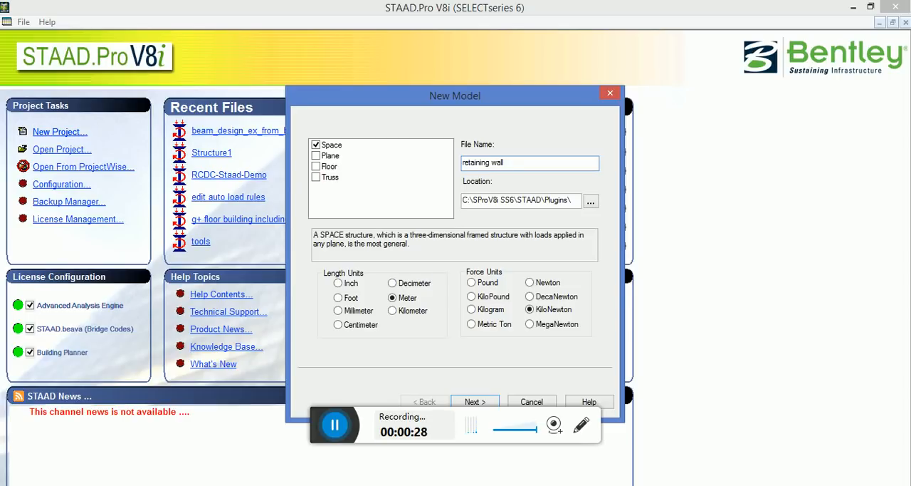
left_click(476, 401)
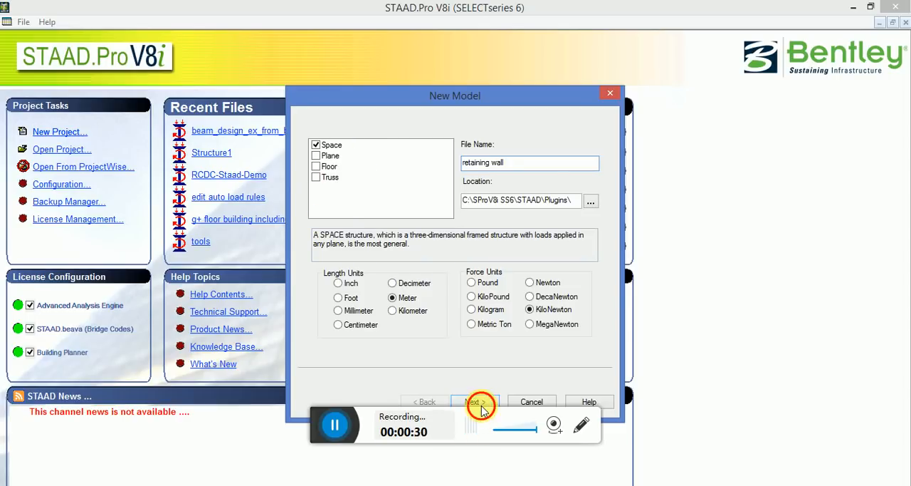
left_click(476, 401)
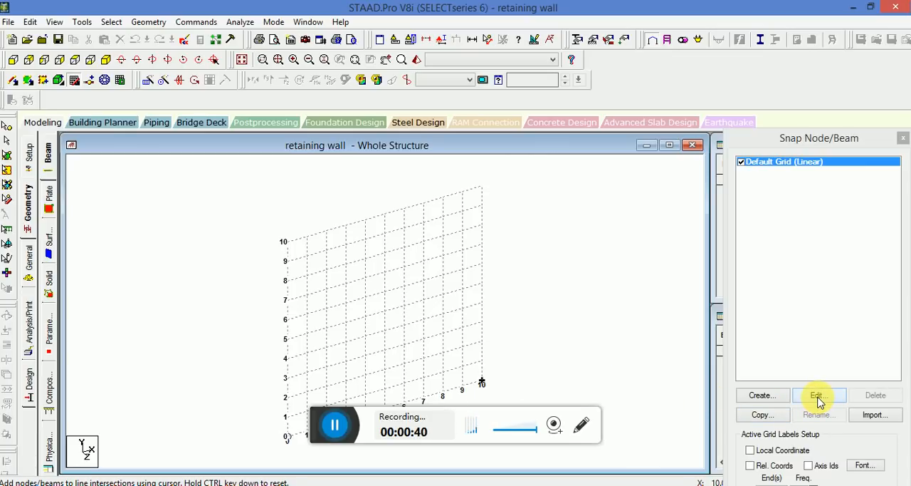
Edit the default grid so it lies on the Y-Z plane.
left_click(820, 394)
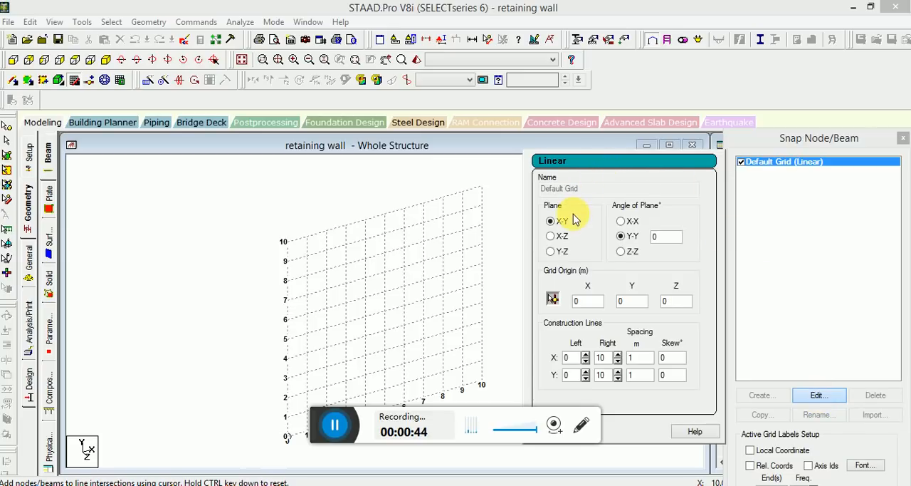
mouse_move(562, 254)
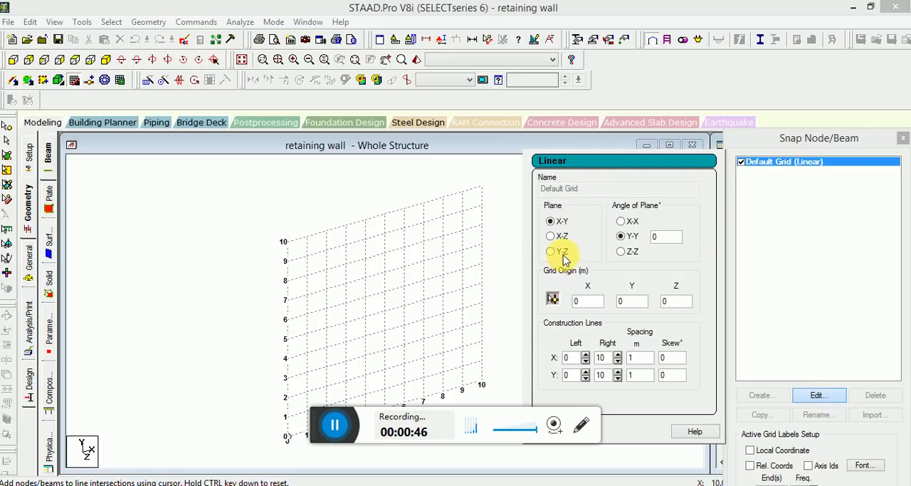
left_click(550, 251)
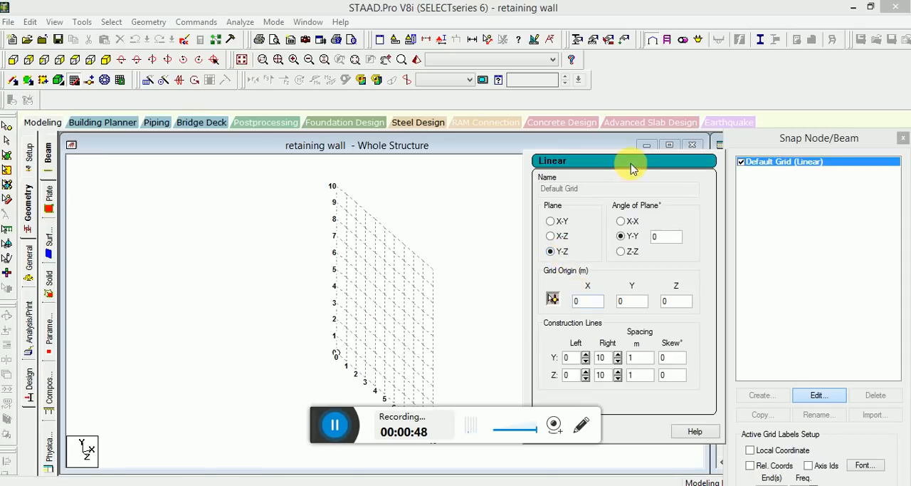
mouse_move(717, 137)
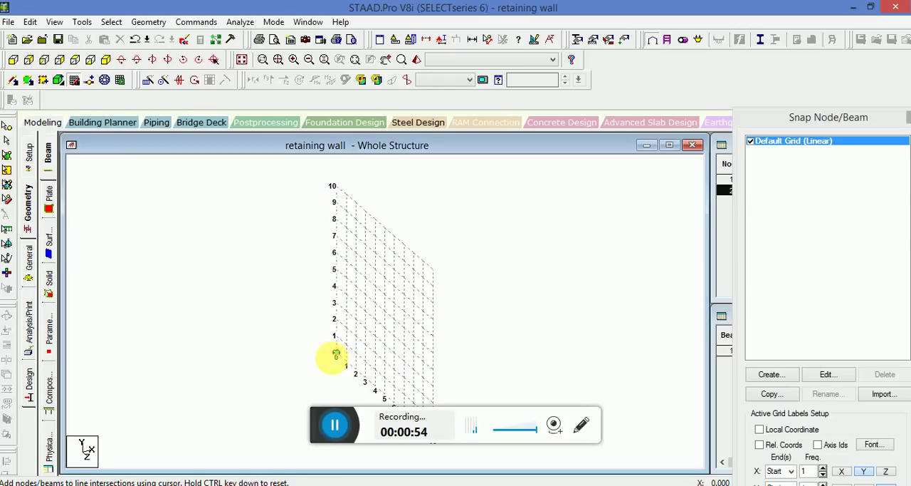
mouse_move(321, 275)
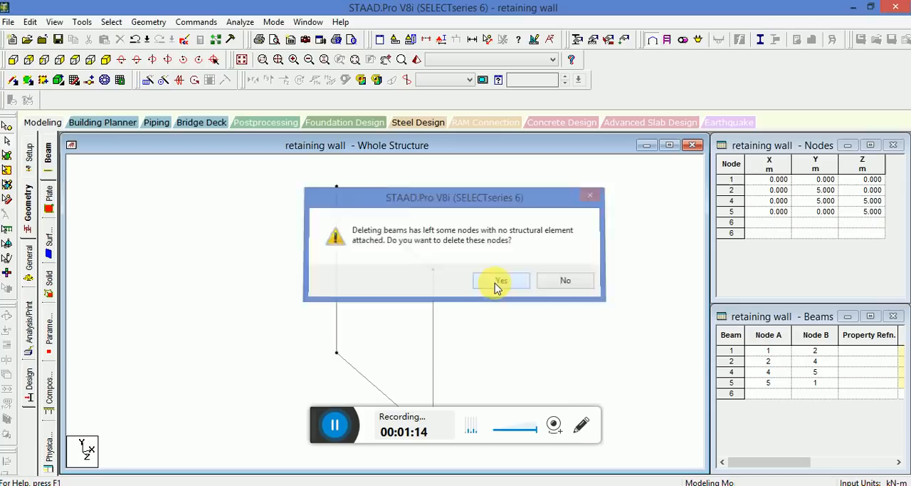
Confirm deleting the nodes orphaned by removing the extra beam.
left_click(501, 280)
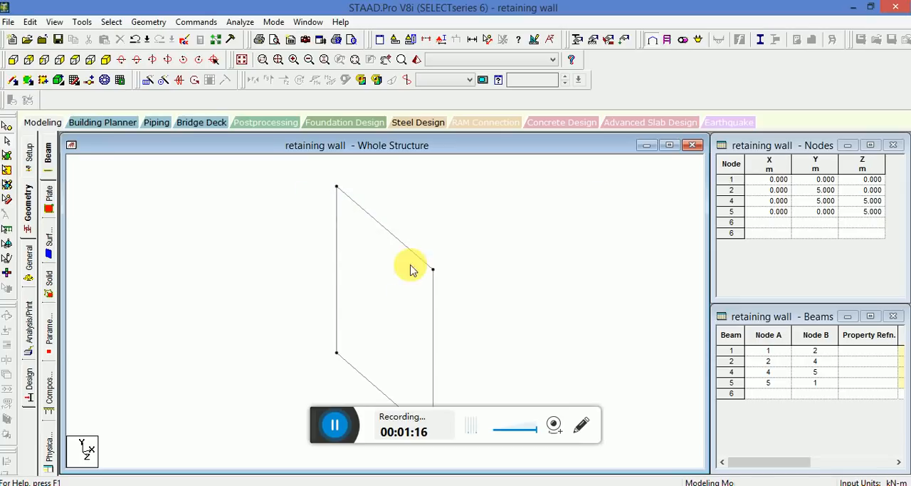
mouse_move(364, 382)
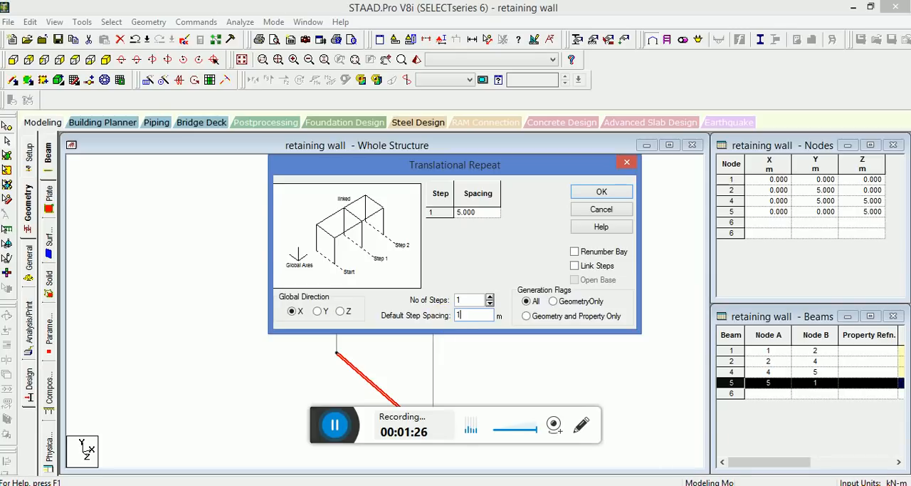
Translational-repeat the bottom edge 1.5 m along X, then set up a −1 m copy.
type("1.5")
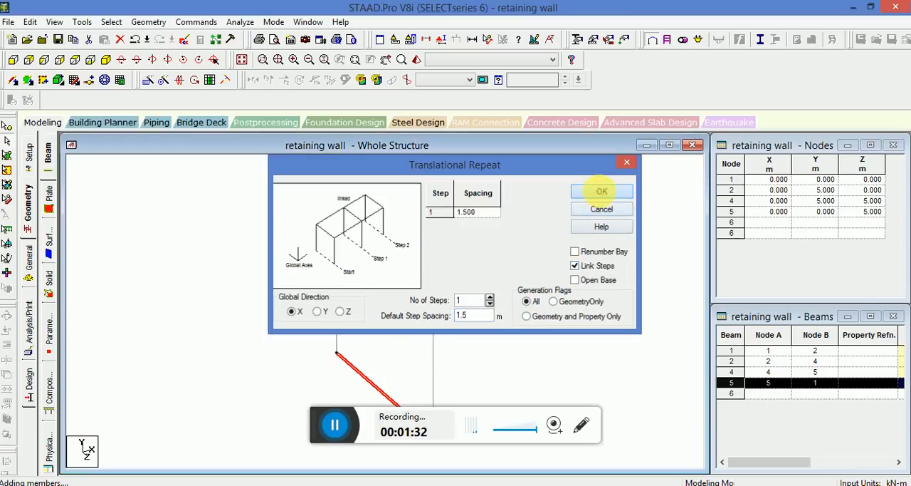
left_click(601, 191)
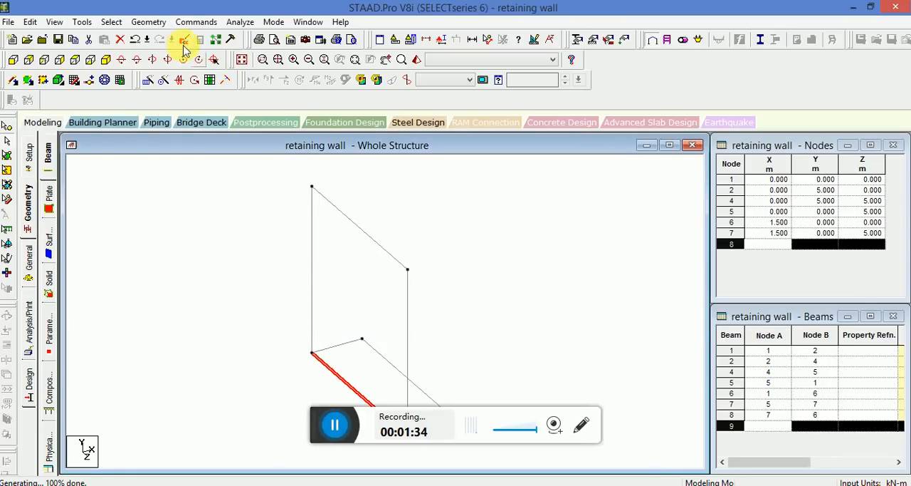
left_click(182, 40)
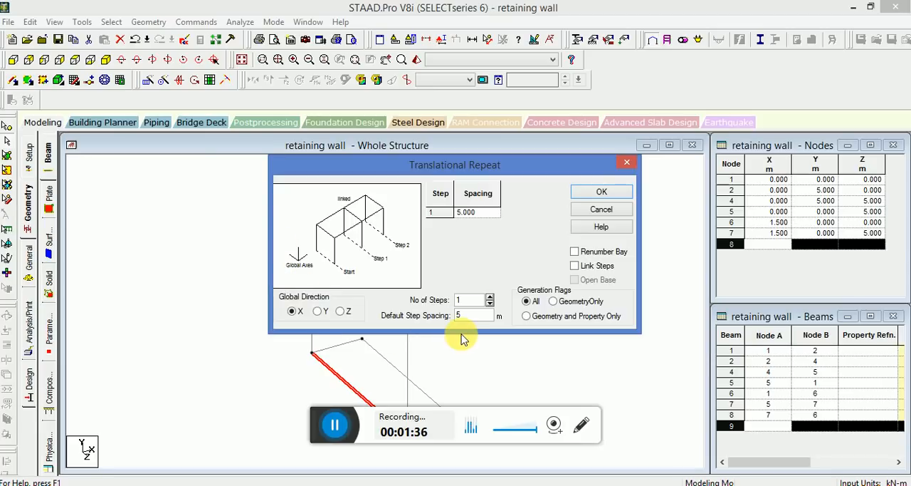
left_click(470, 317)
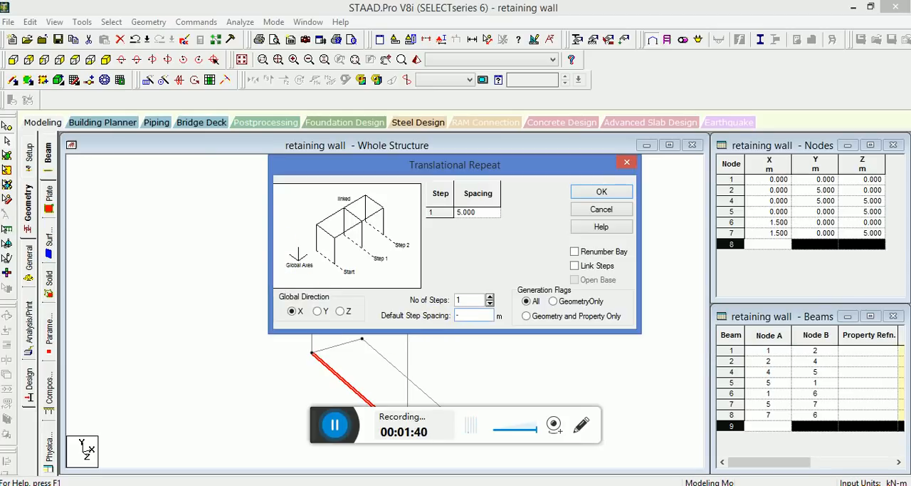
type("-1")
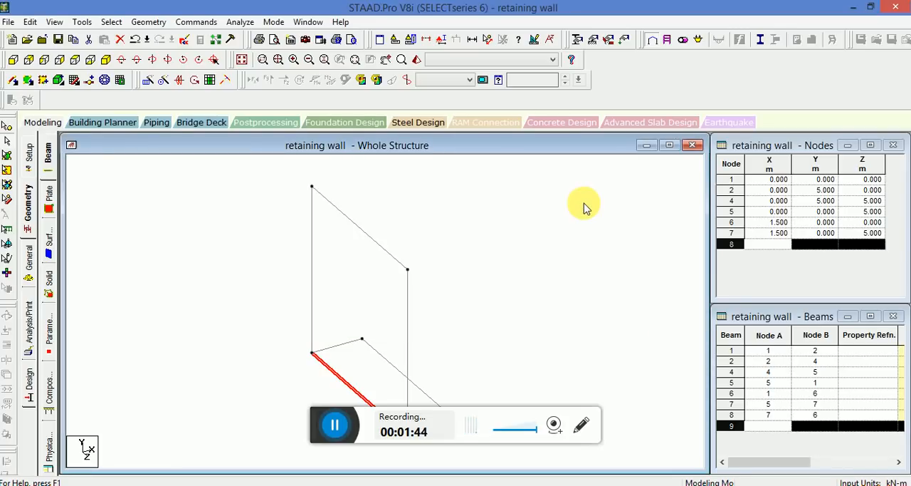
mouse_move(335, 396)
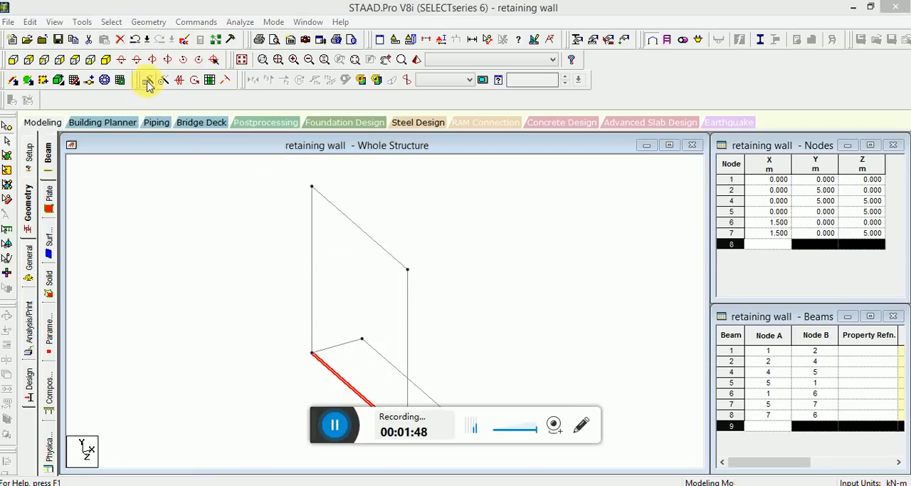
Repeat the edge −1 m along X and then 1 m down Y to outline the base.
left_click(149, 80)
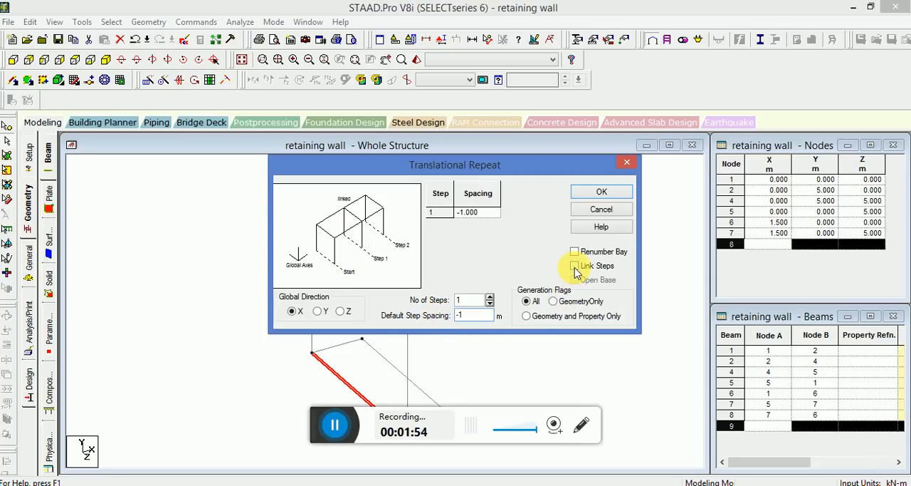
left_click(601, 191)
type("5")
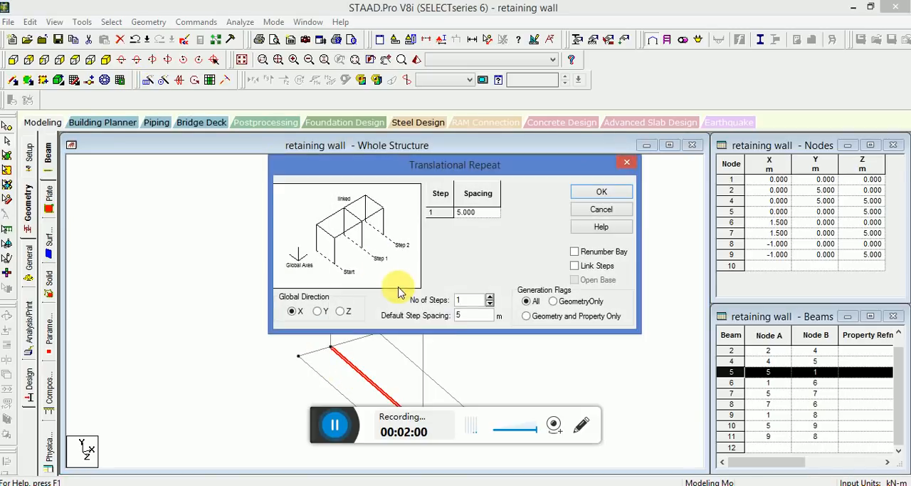
left_click(318, 311)
type("-1")
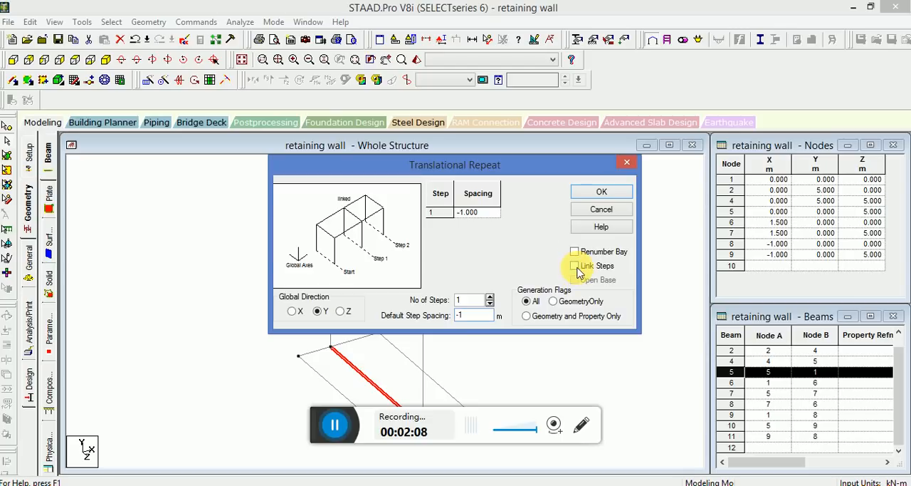
left_click(601, 191)
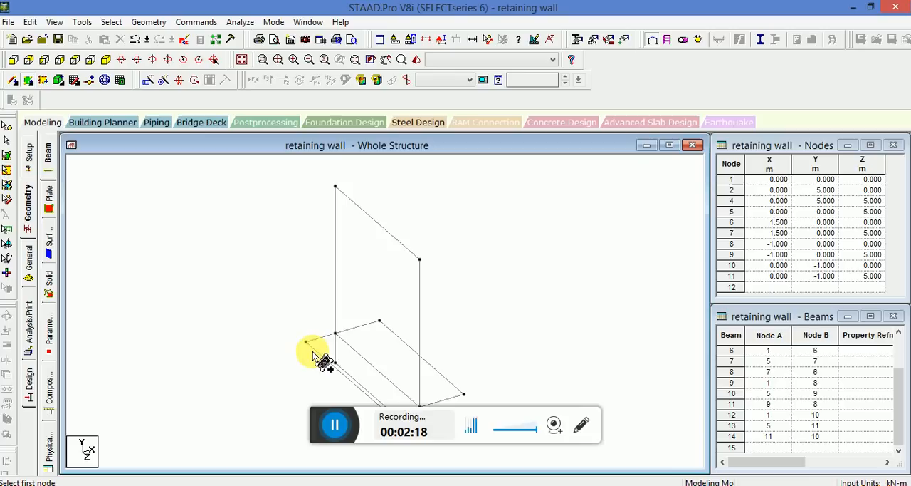
Pick corner nodes to add four-node plates over the stem and base panels.
left_click(330, 353)
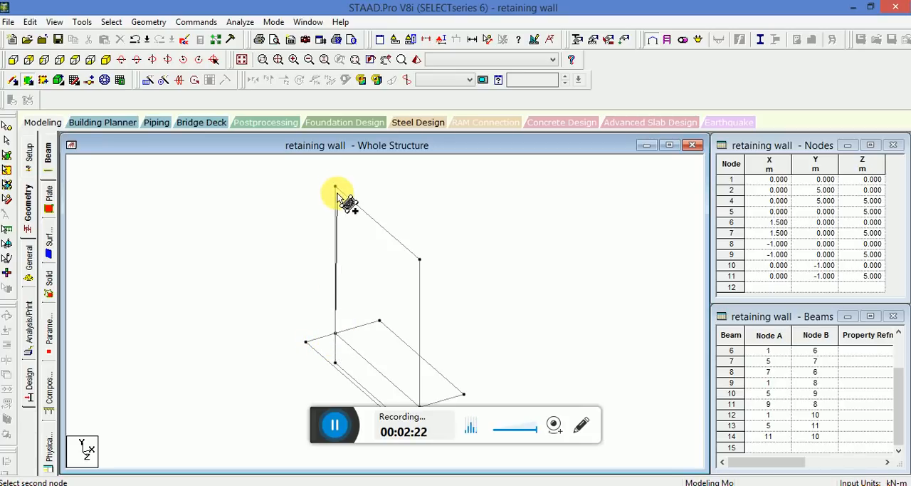
mouse_move(336, 187)
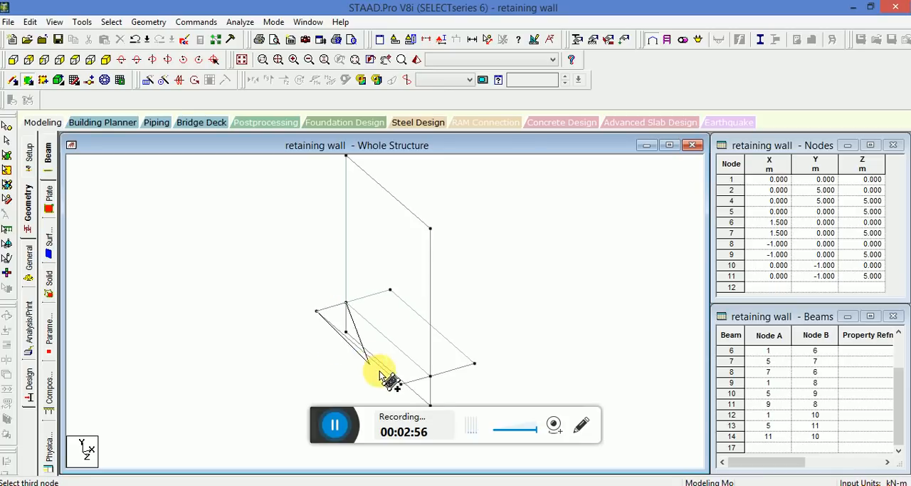
left_click(402, 376)
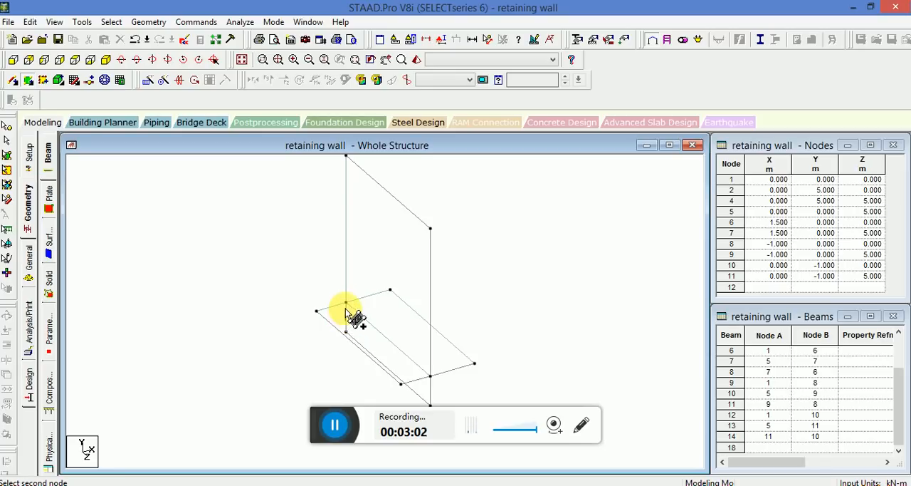
left_click(427, 386)
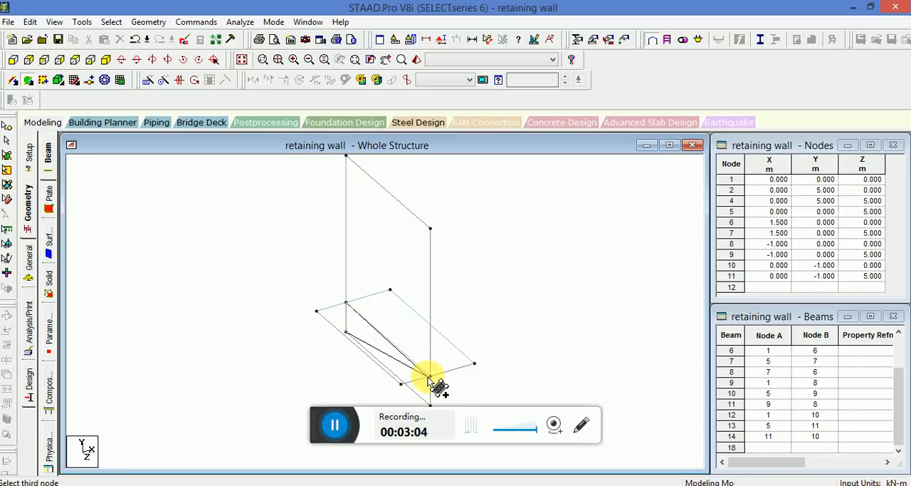
left_click(430, 378)
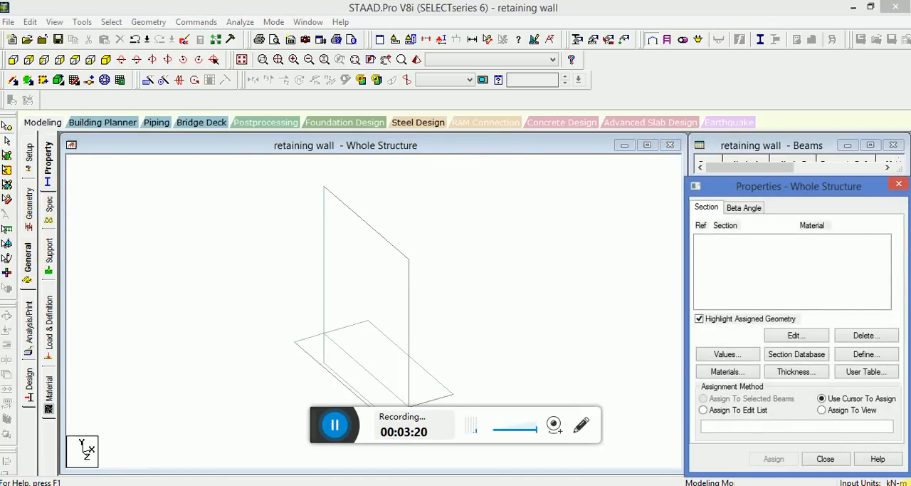
Define the concrete plate thickness properties, including a uniform 0.4 m one.
left_click(796, 371)
type("0.4")
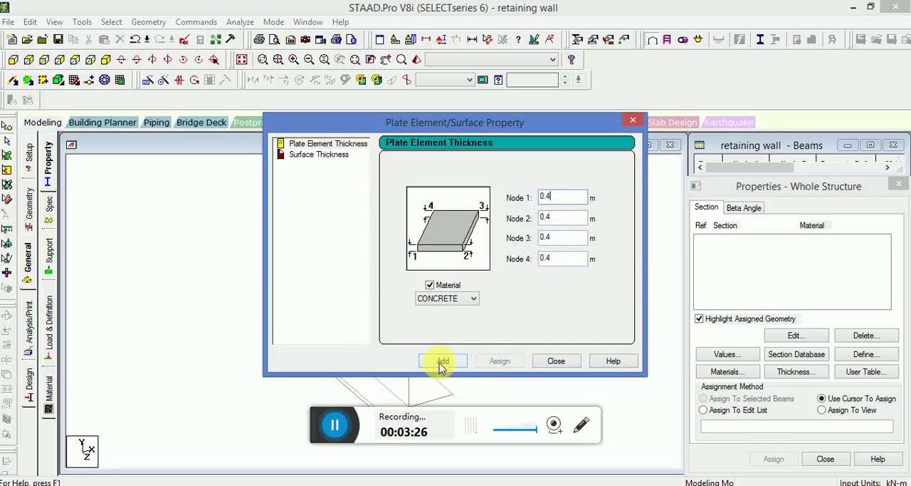
left_click(441, 360)
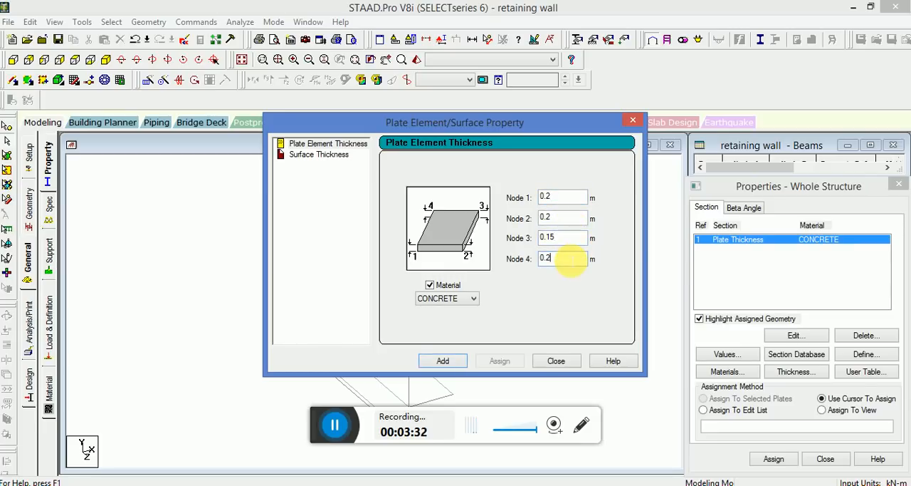
left_click(441, 360)
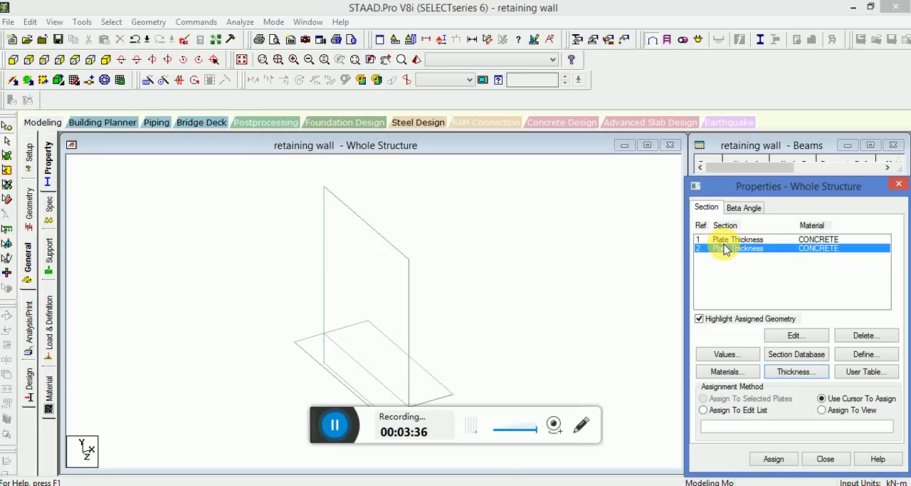
Assign thickness 1 to the two base plates and thickness 2 to the wall plate.
left_click(738, 239)
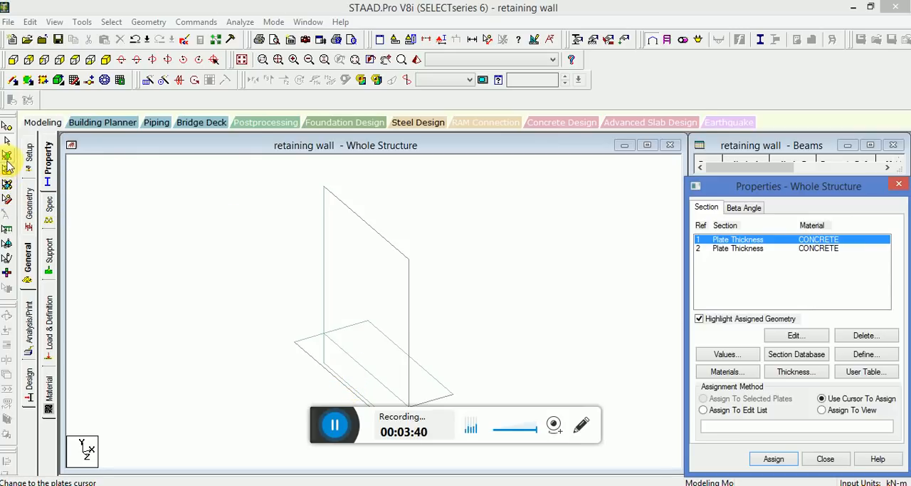
left_click(376, 358)
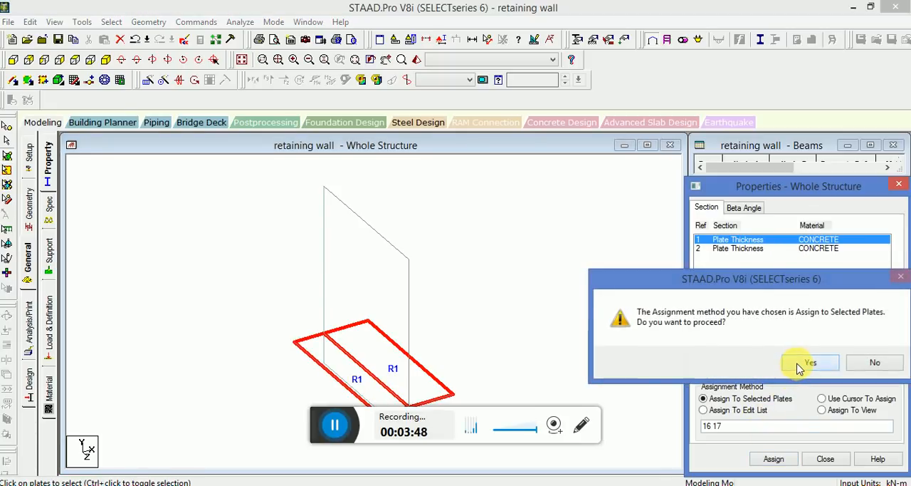
left_click(814, 362)
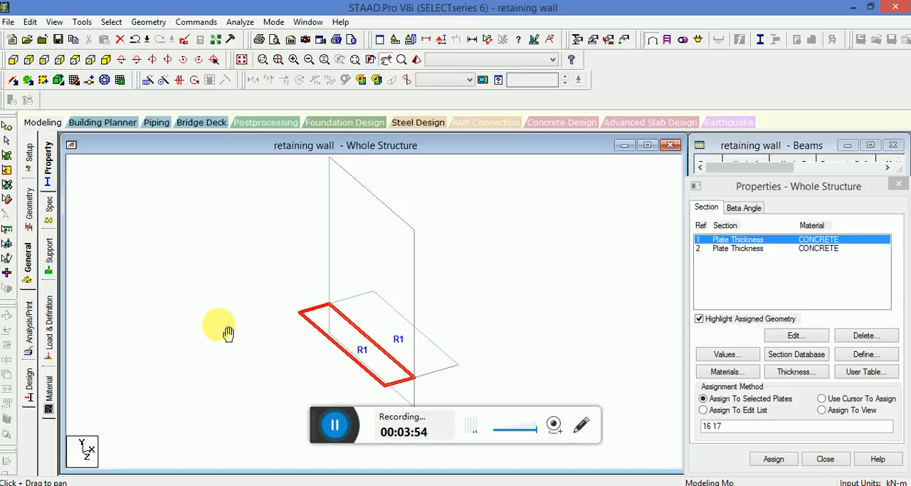
mouse_move(420, 396)
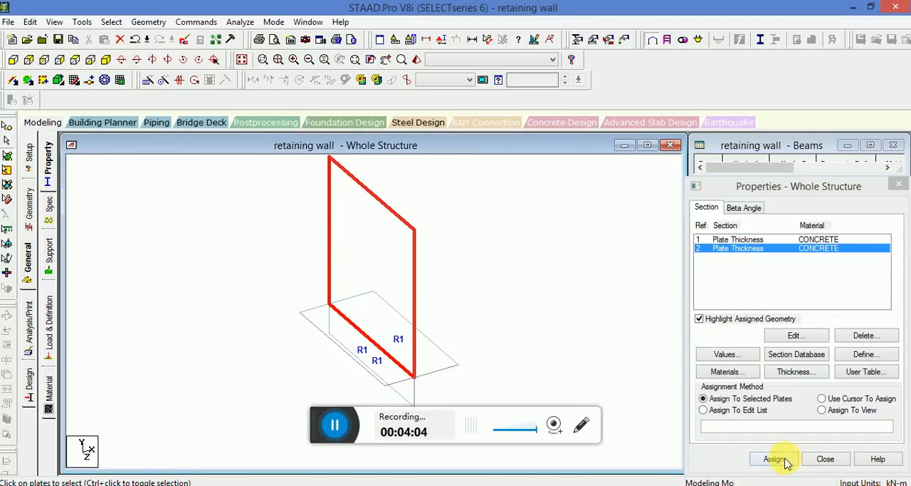
left_click(773, 459)
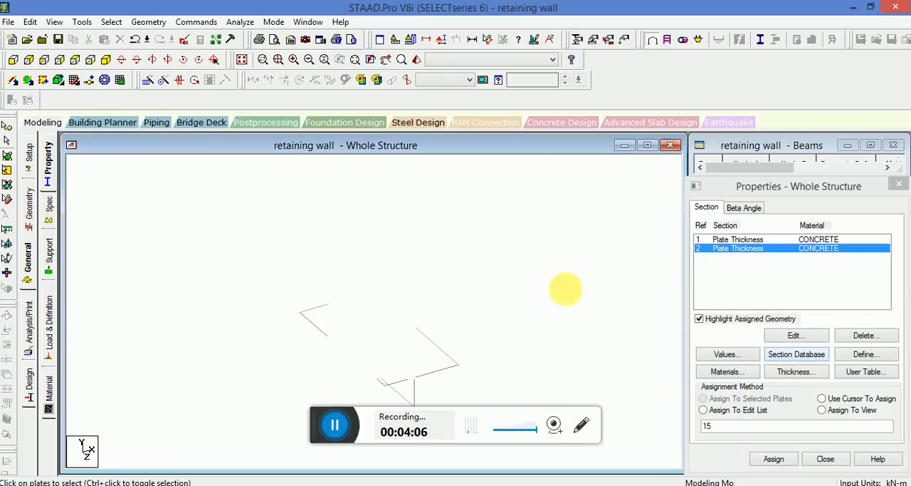
Show the 3D rendered view and rotate it to check the plate thicknesses.
left_click(416, 60)
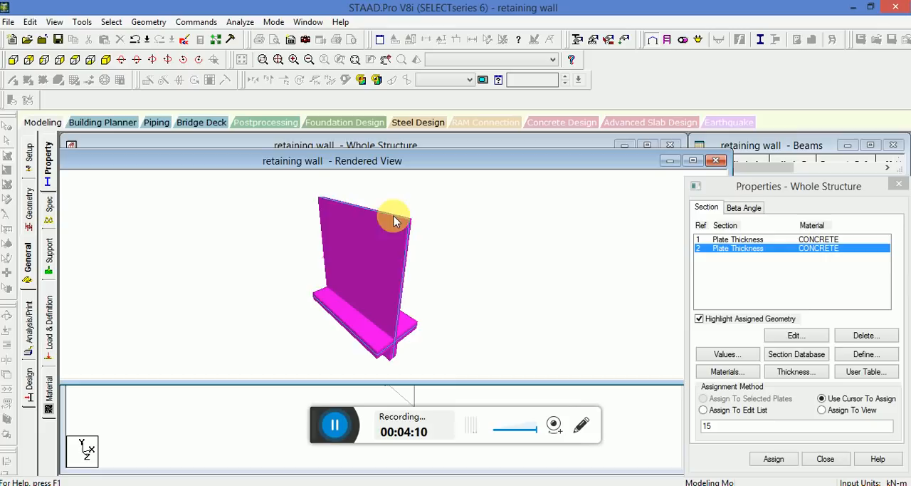
left_click_drag(396, 216, 230, 249)
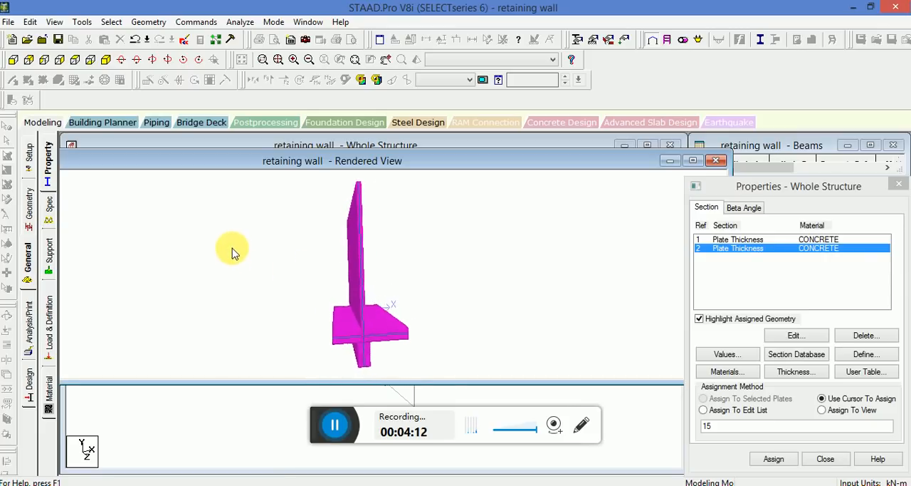
left_click_drag(231, 249, 424, 349)
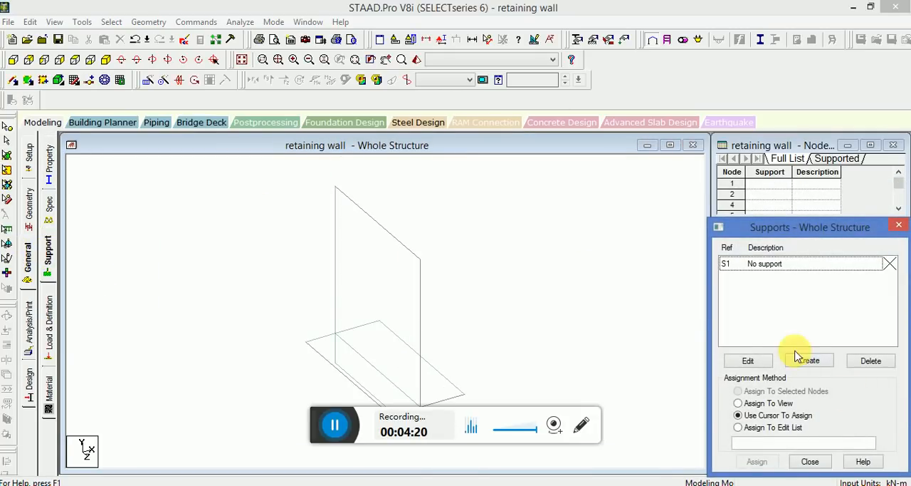
Create Support 2 and assign it to the selected base nodes.
left_click(809, 360)
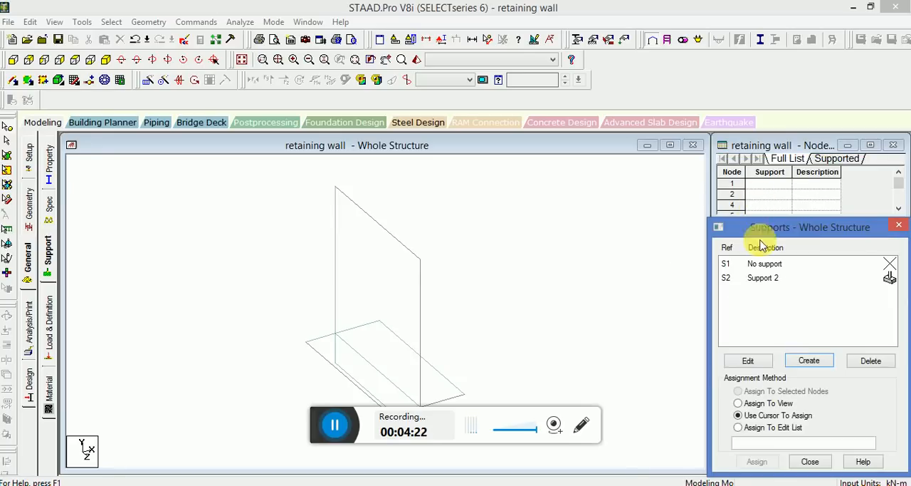
left_click(762, 277)
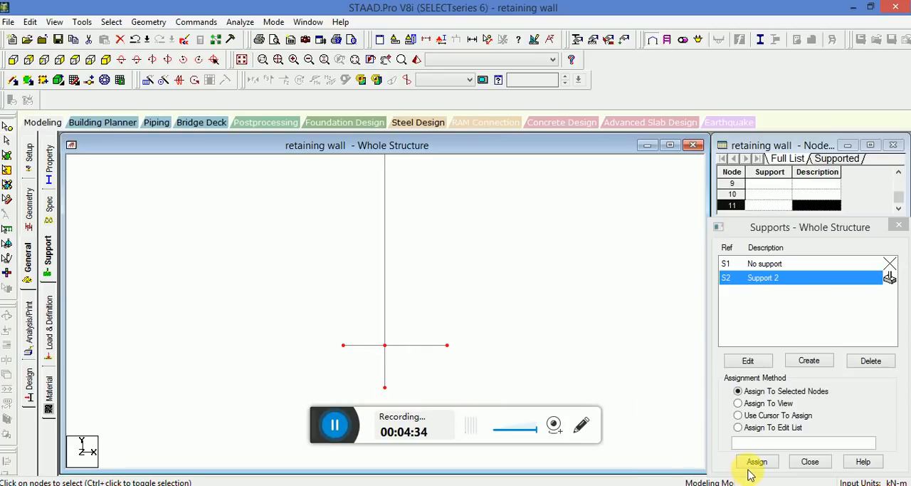
left_click(758, 462)
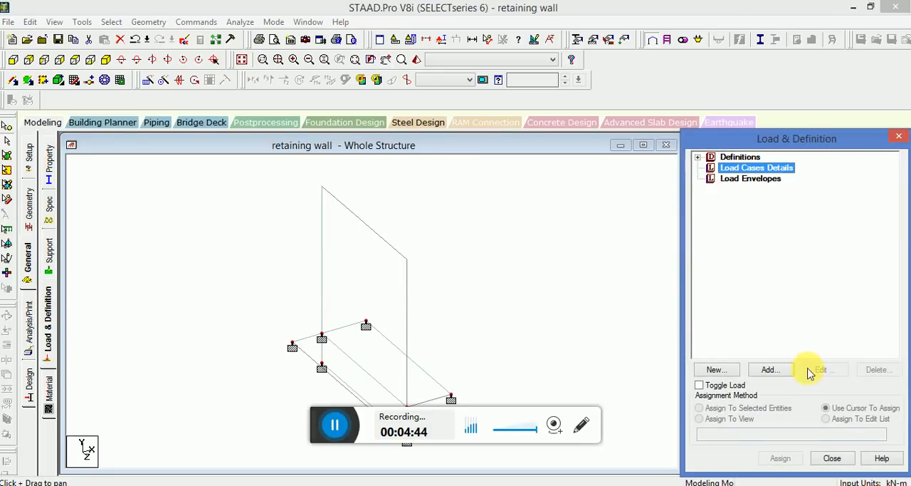
Create dead LOAD CASE 1 and LOAD CASE 2, then start adding load items to case 1.
left_click(770, 368)
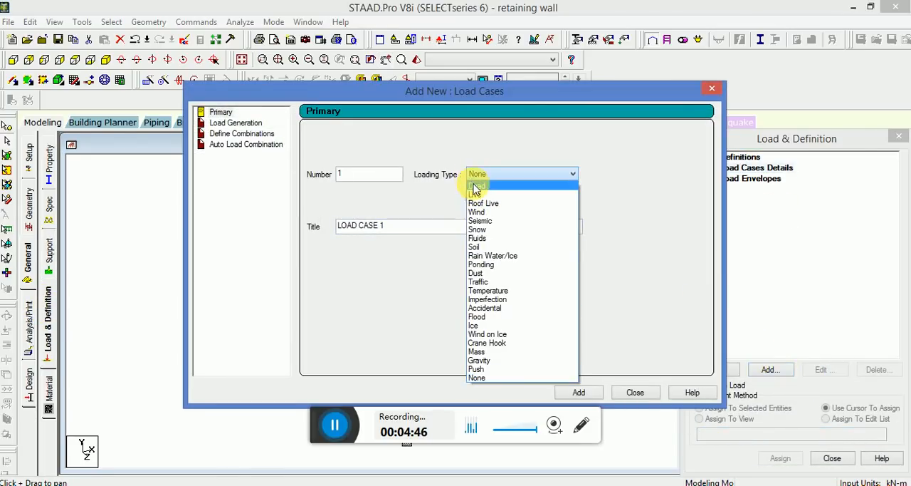
left_click(477, 185)
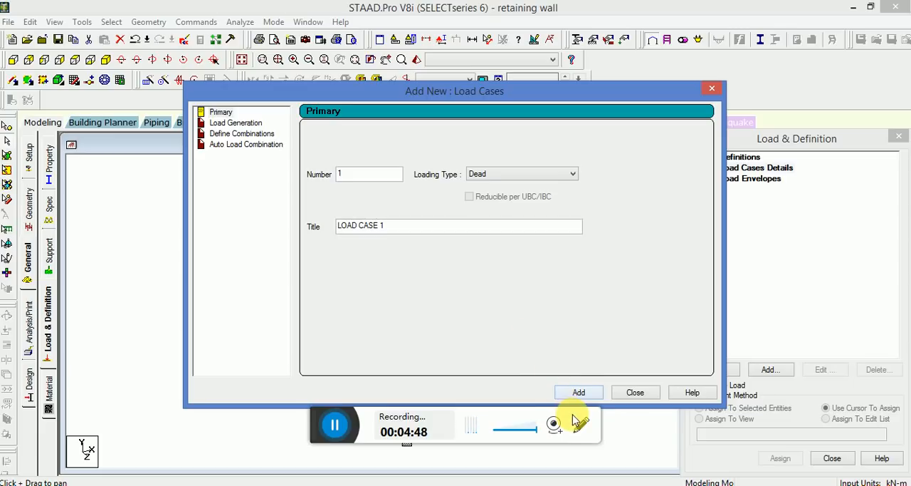
left_click(578, 392)
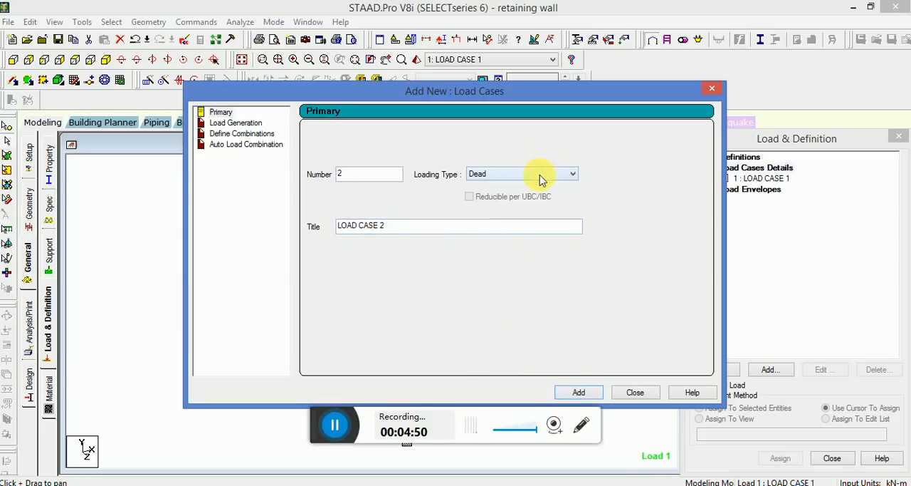
left_click(578, 391)
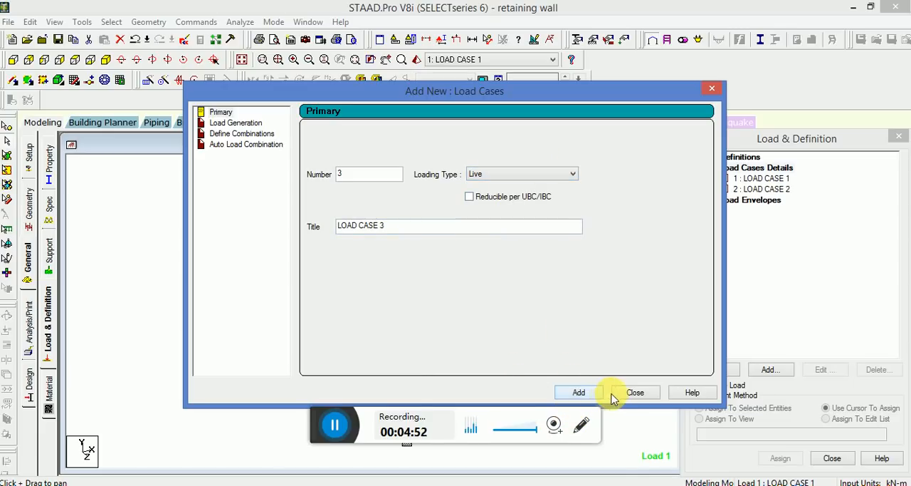
left_click(635, 392)
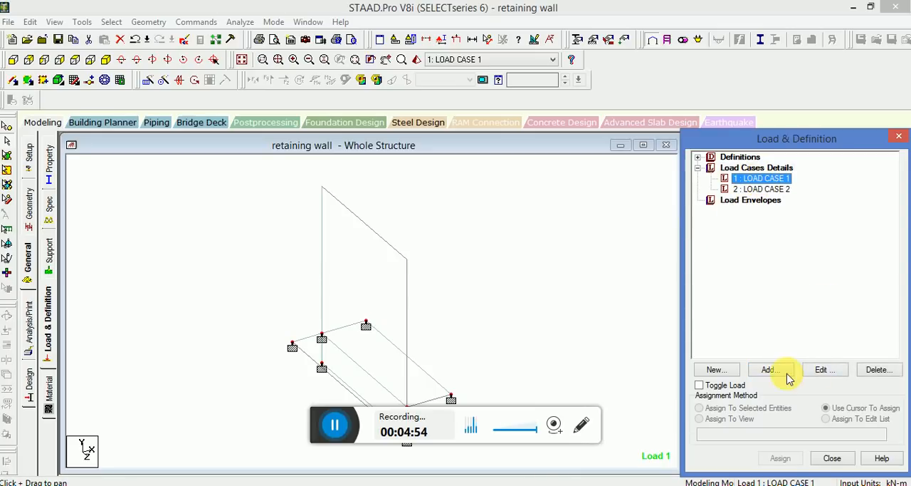
left_click(768, 369)
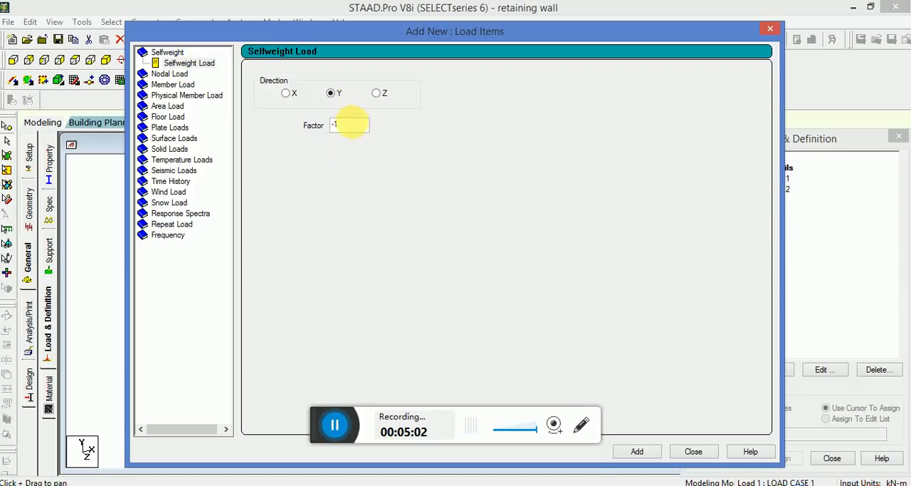
Add Selfweight Y factor −1 to LOAD CASE 1 and assign it to the whole view.
left_click(638, 450)
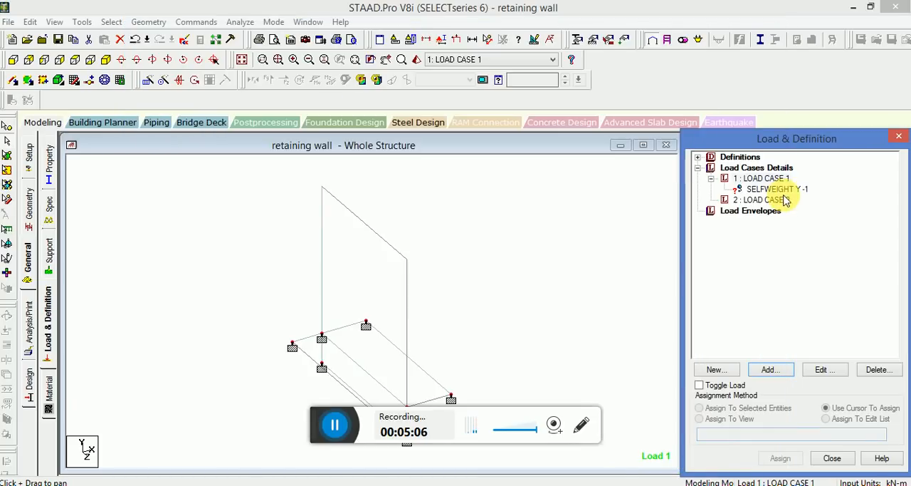
left_click(769, 188)
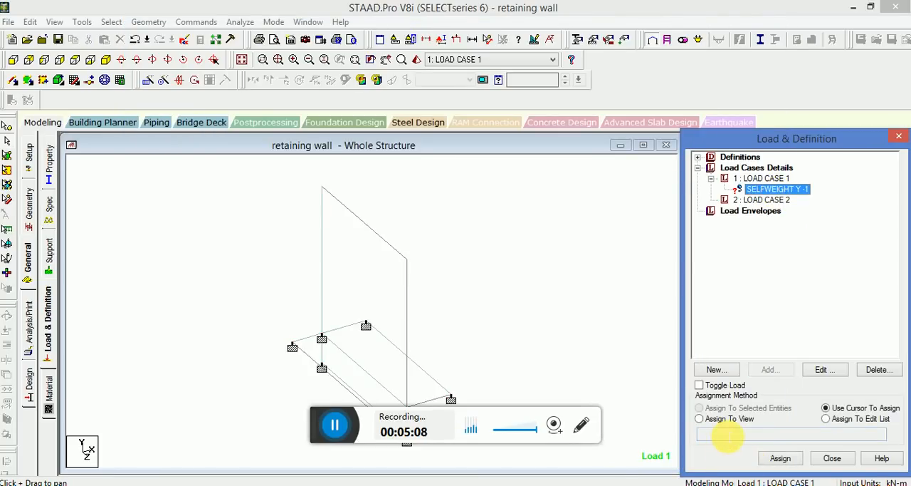
left_click(698, 418)
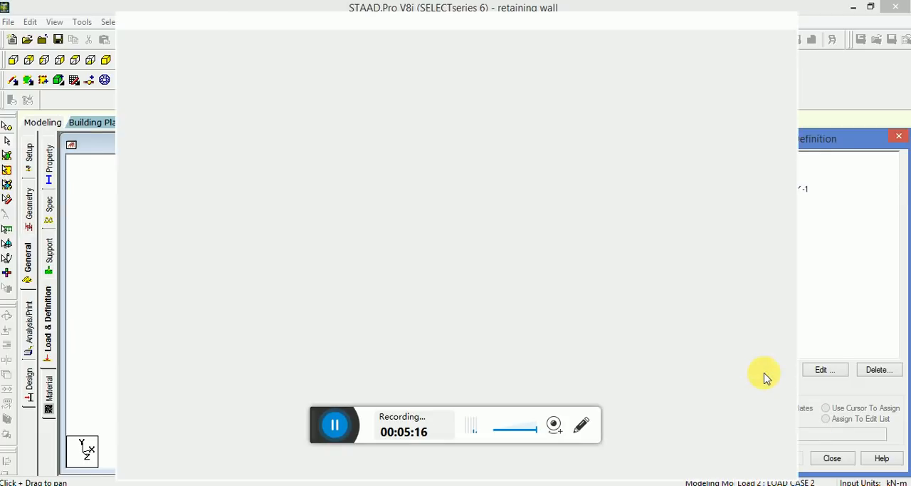
Add full-plate pressures of -10 kN/m² in GX and GY to LOAD CASE 2.
left_click(826, 369)
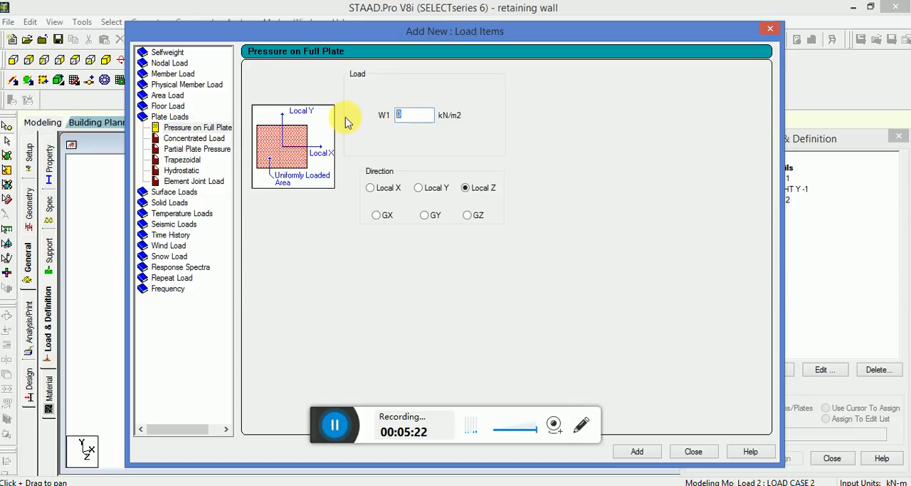
type("-10")
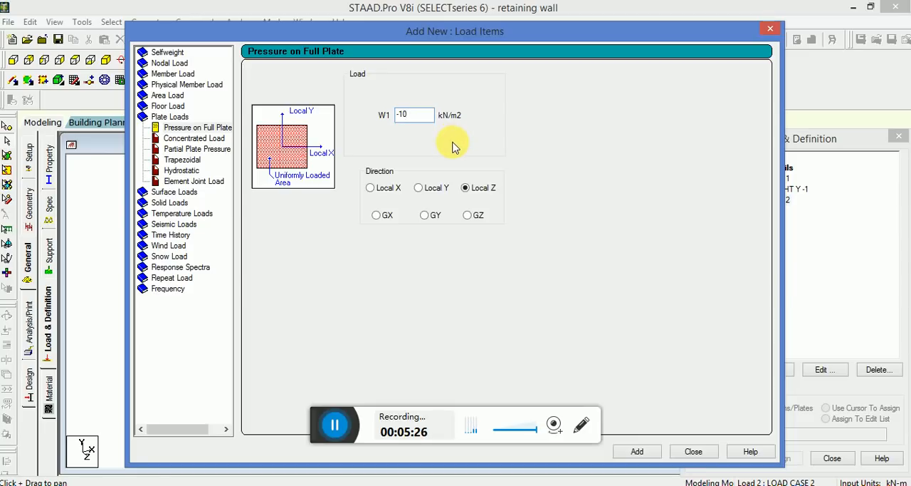
left_click(376, 215)
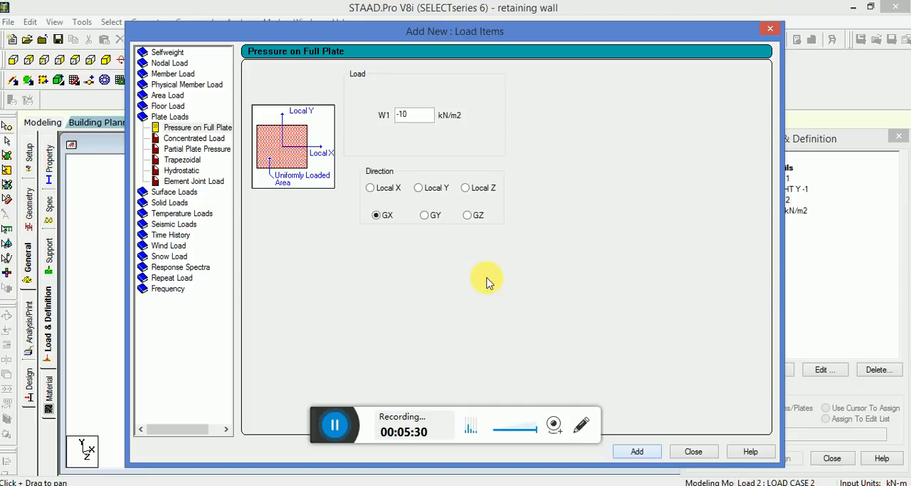
left_click(637, 450)
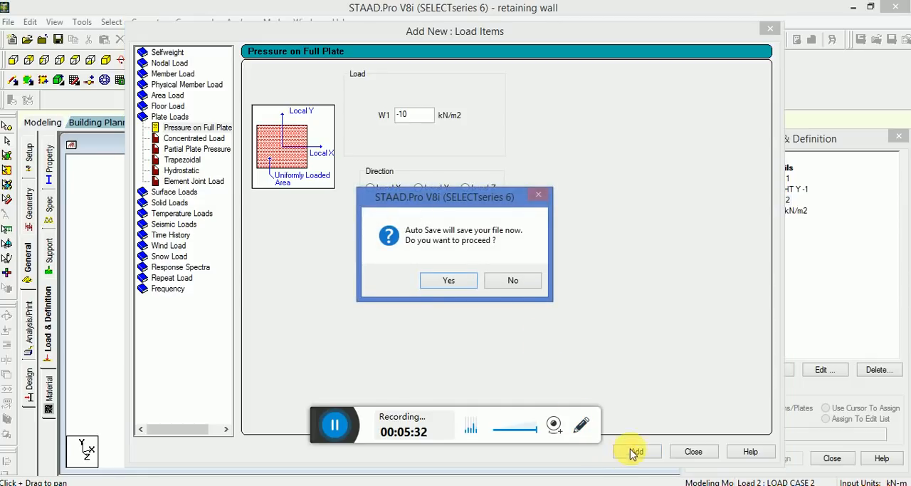
left_click(447, 280)
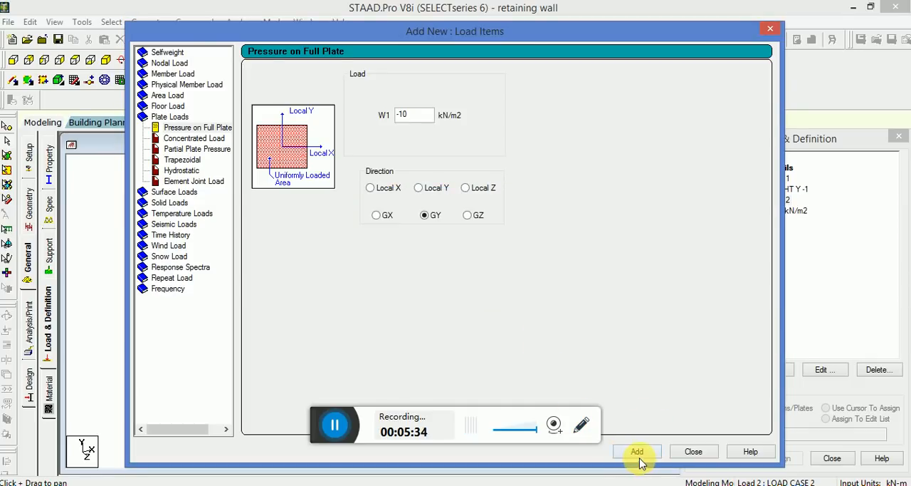
left_click(637, 450)
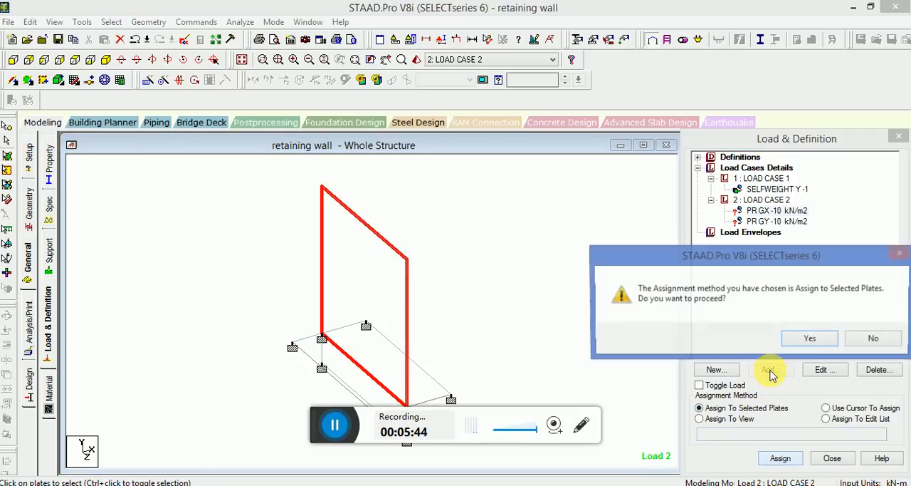
Assign the GX pressure to the wall plate and the GY pressure to the base plate.
left_click(808, 339)
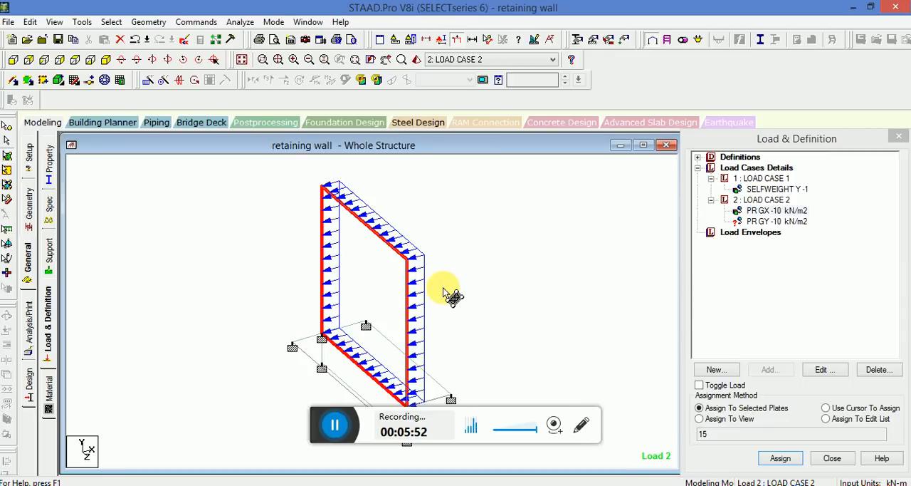
left_click(777, 221)
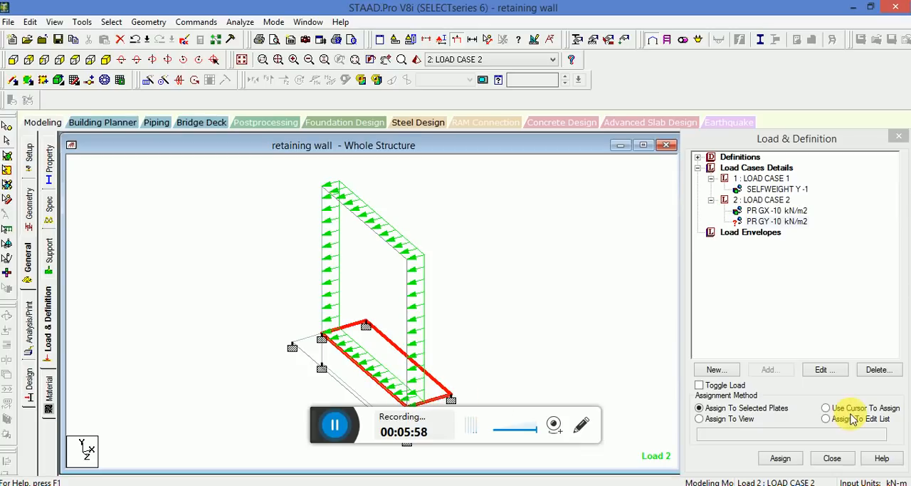
left_click(780, 458)
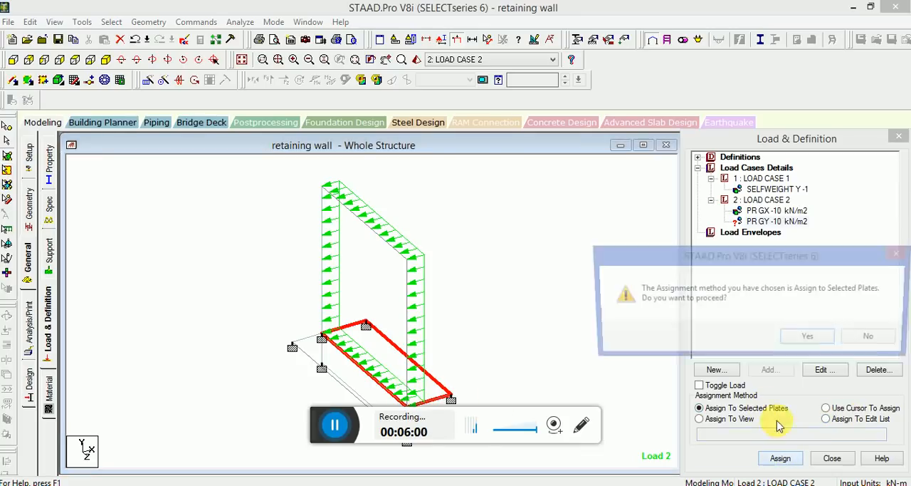
left_click(806, 336)
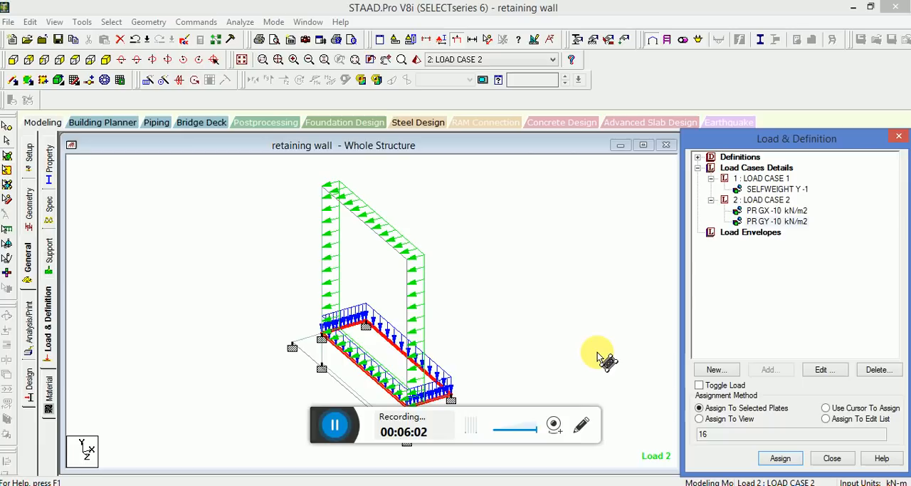
mouse_move(603, 351)
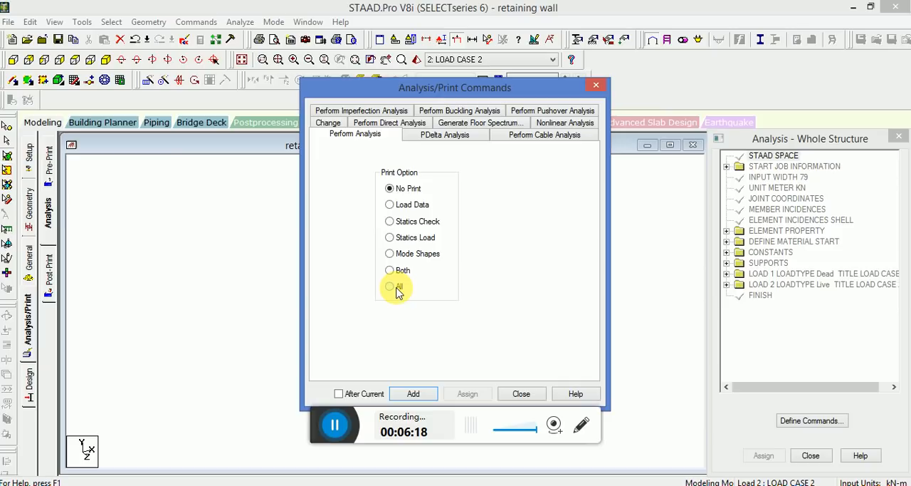
Add a Perform Analysis command with Print Option All and run the analysis.
left_click(391, 286)
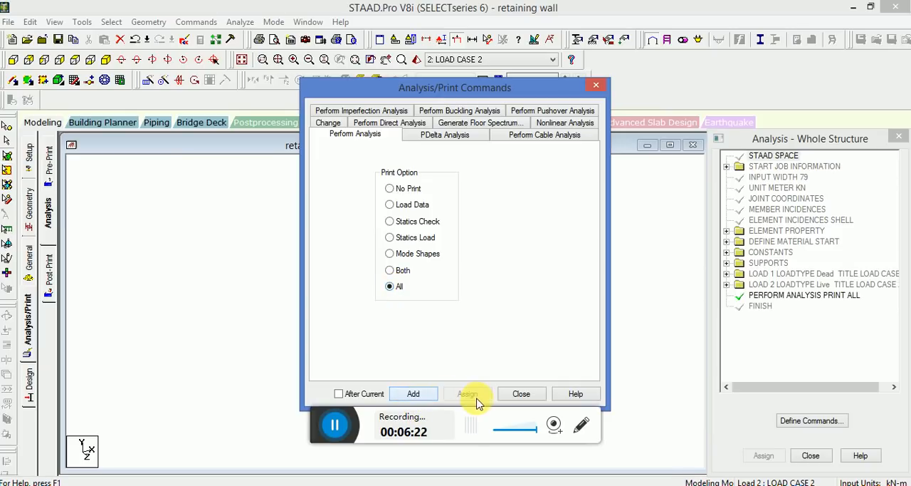
left_click(521, 393)
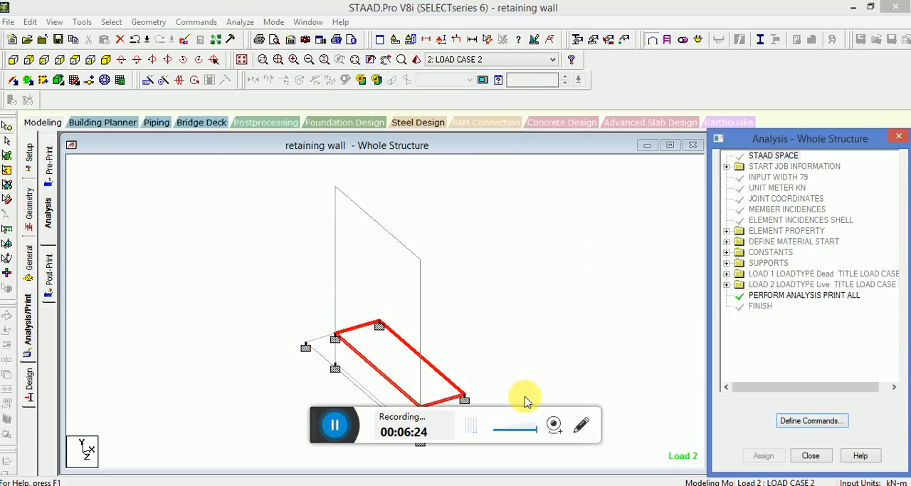
mouse_move(235, 40)
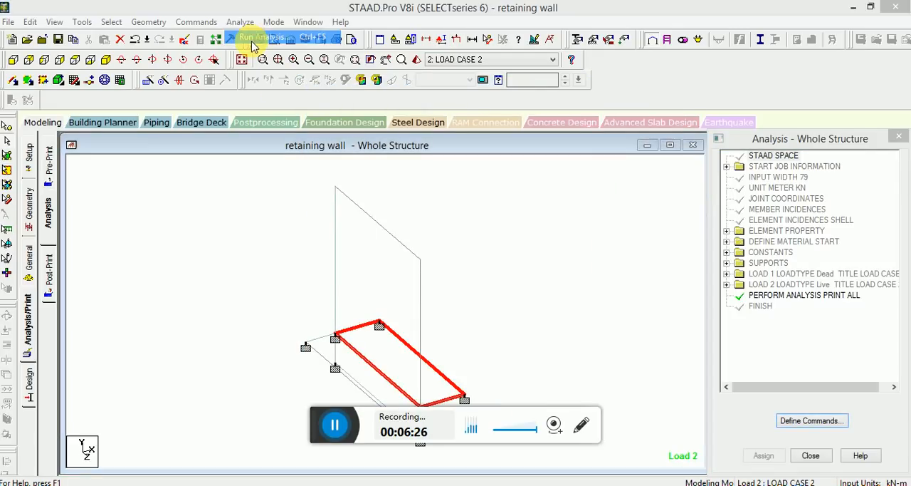
left_click(254, 37)
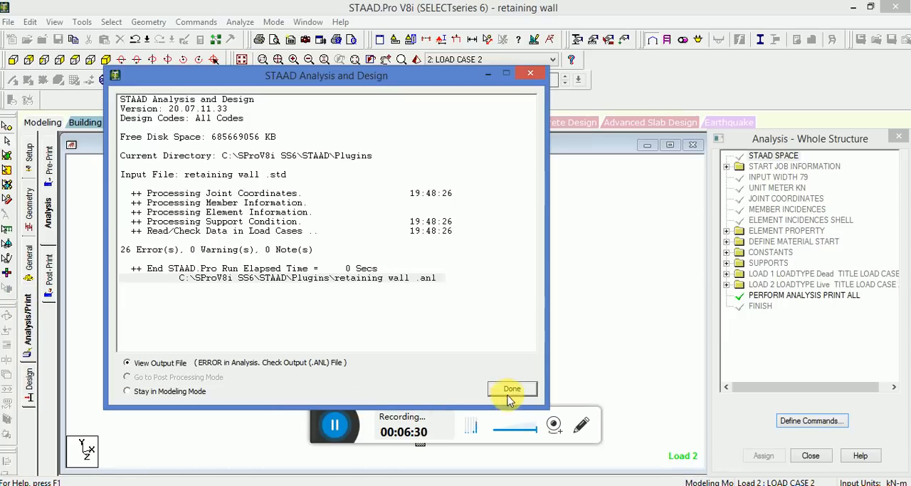
Review the output file reporting 26 member-property errors and close it.
left_click(513, 388)
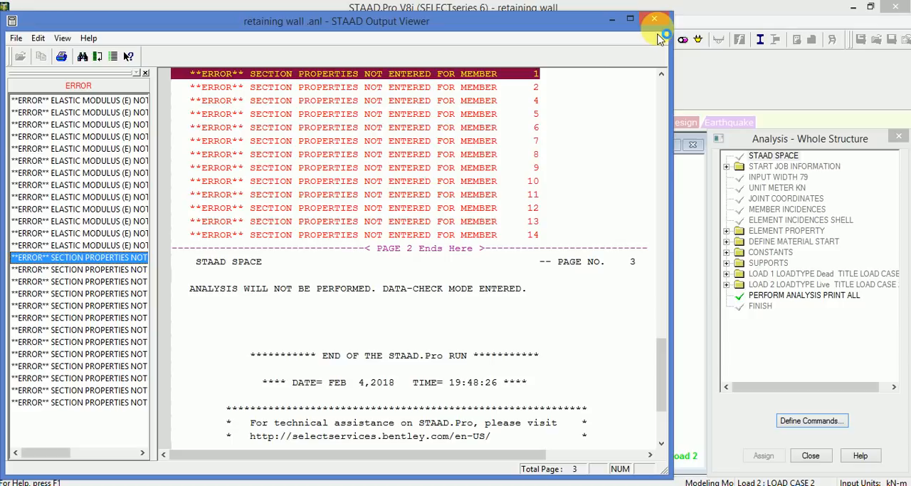
left_click(652, 18)
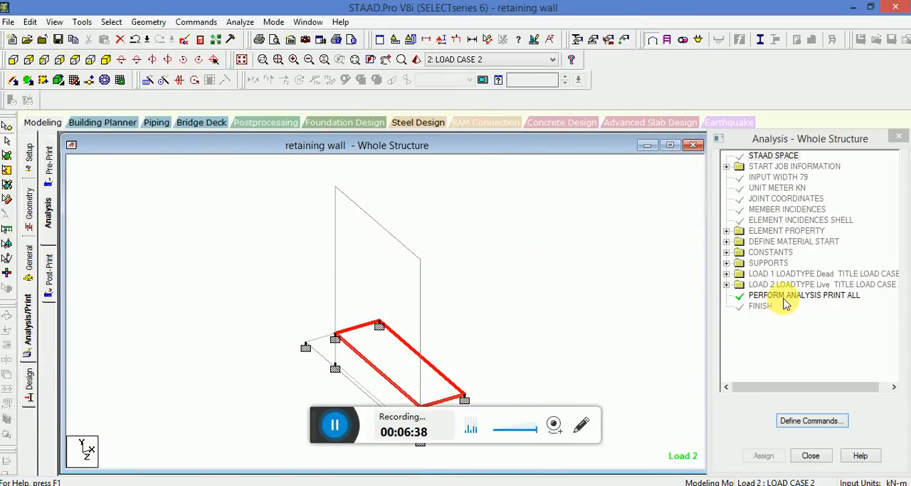
right_click(793, 295)
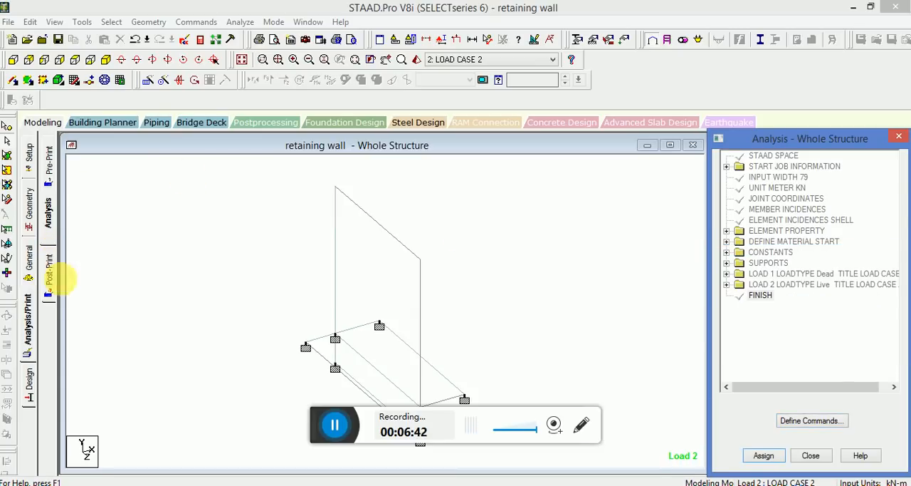
mouse_move(30, 259)
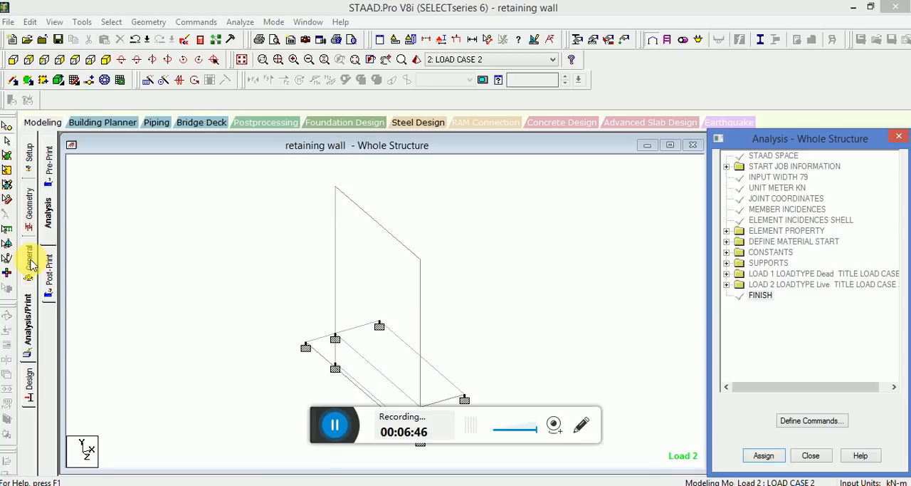
mouse_move(695, 356)
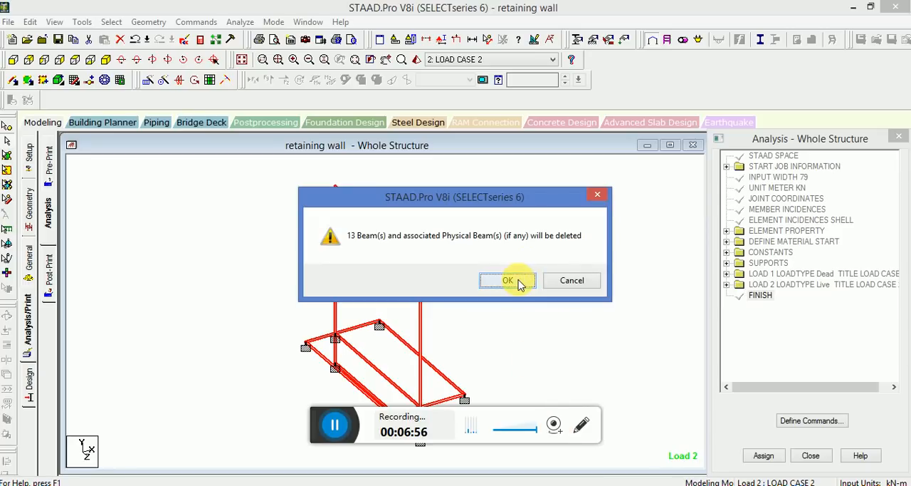
Confirm deleting the 13 beam members, leaving only plate elements.
left_click(507, 281)
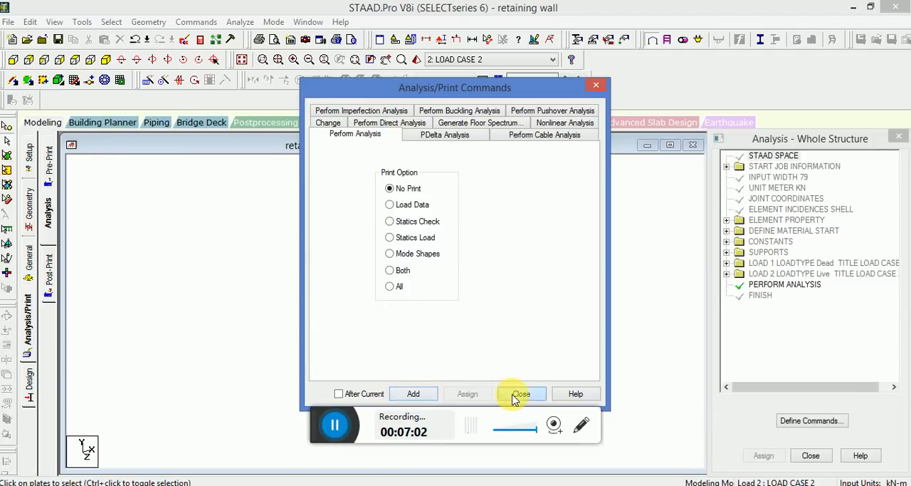
Re-run the analysis with 0 errors, stay in modelling mode, and view the 3D rendering.
left_click(522, 393)
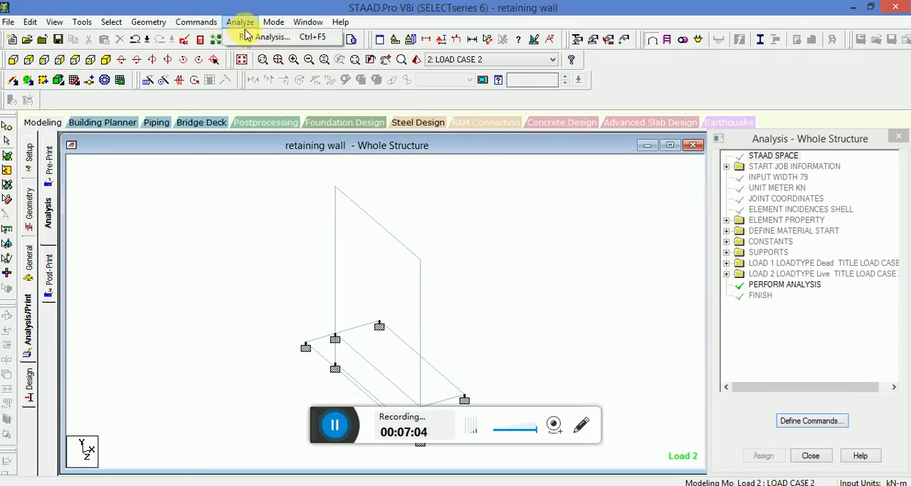
left_click(266, 37)
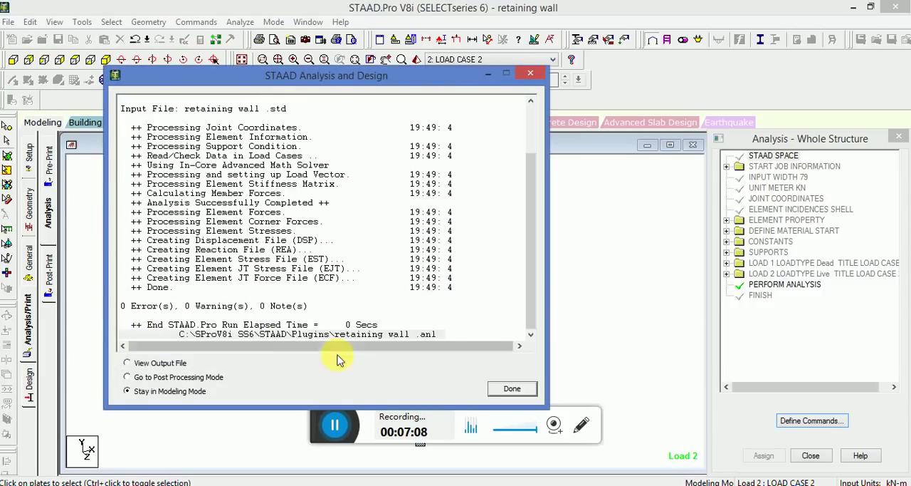
left_click(512, 388)
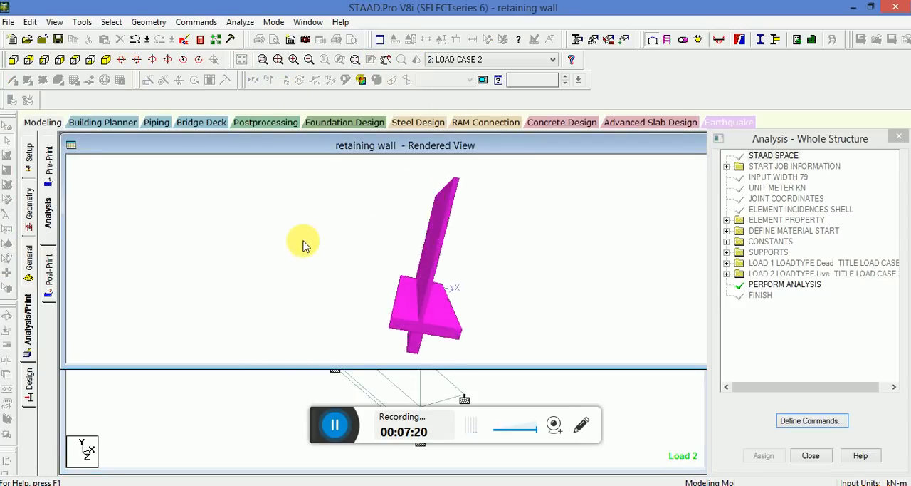
left_click_drag(302, 245, 456, 199)
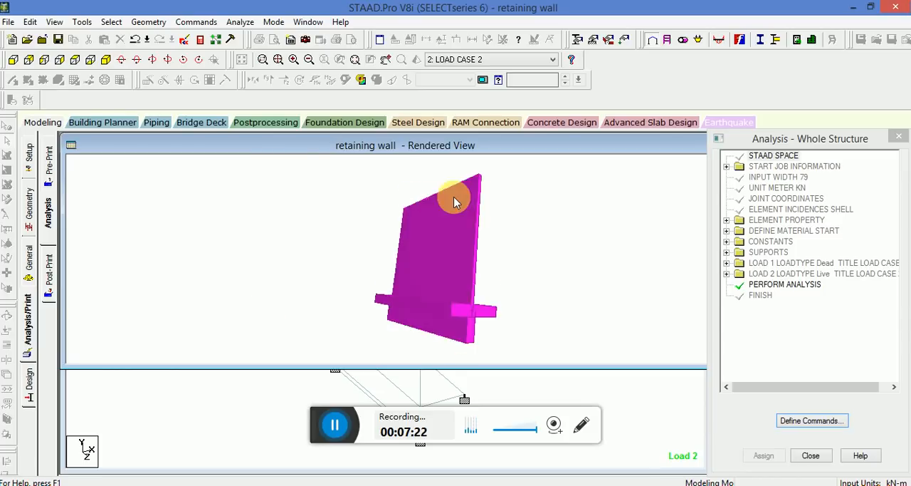
Orbit the rendered wall to view its face and its base slab.
left_click_drag(456, 199, 157, 242)
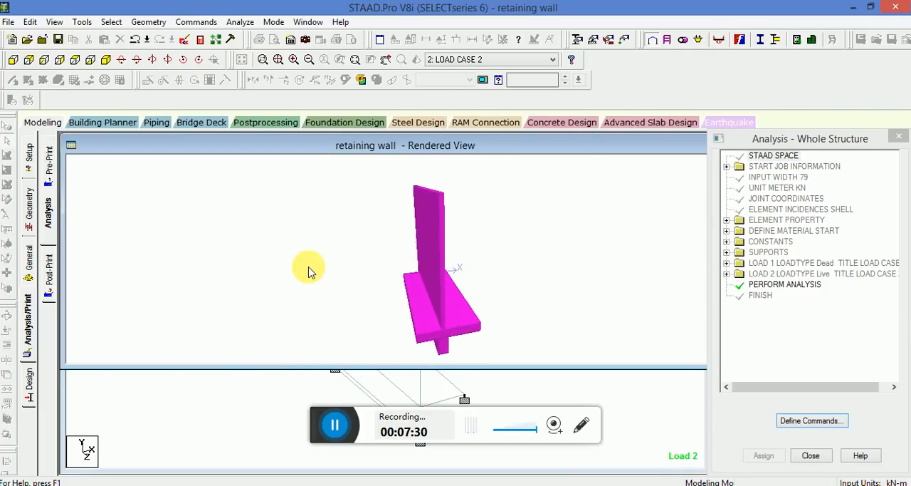
left_click_drag(311, 271, 254, 225)
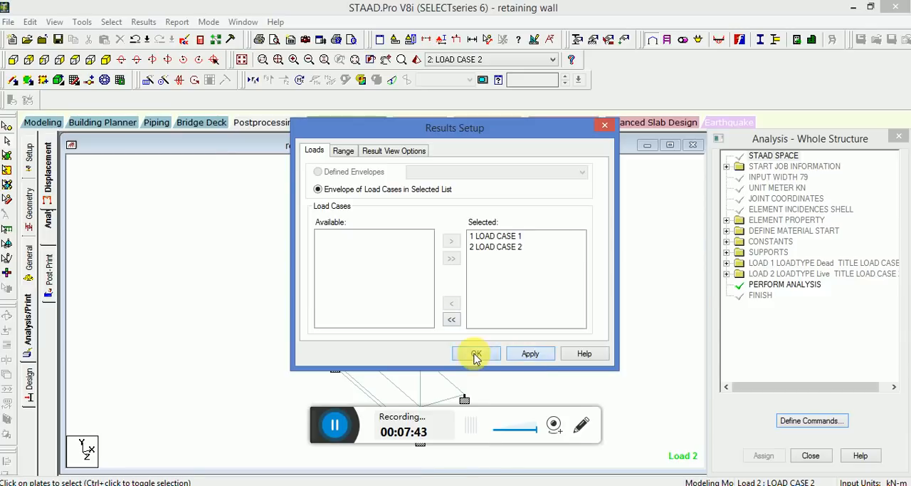
Show plate stress contours of MX (local) for LOAD CASE 2 on the wall.
left_click(476, 353)
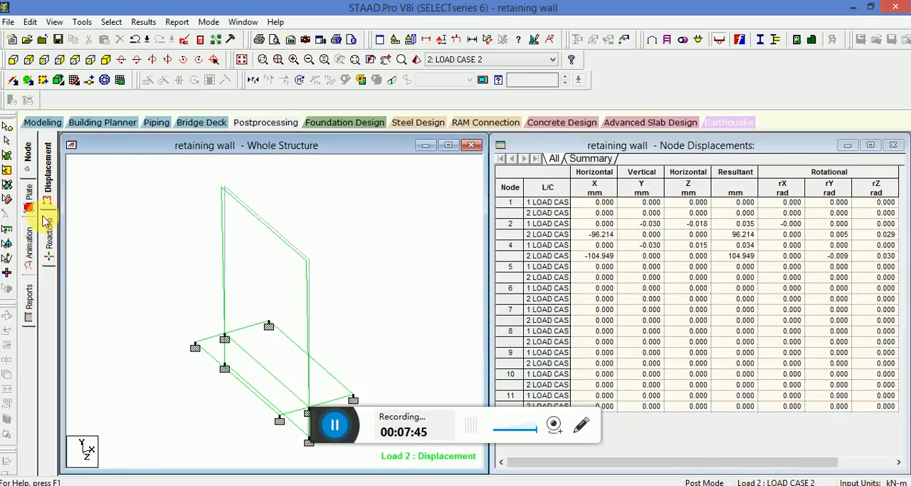
left_click(501, 88)
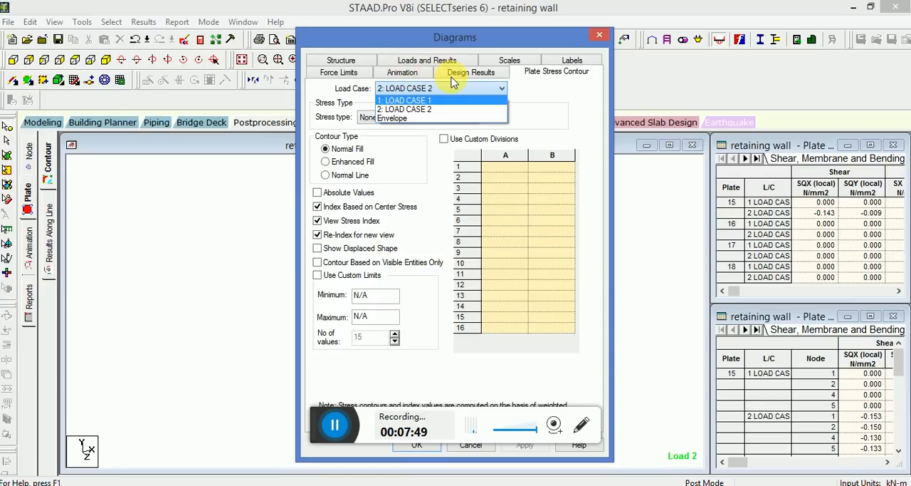
left_click(425, 100)
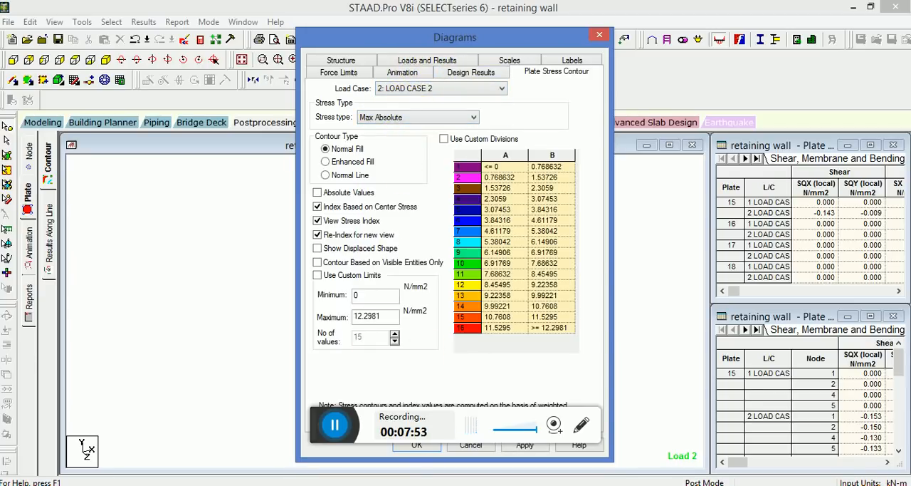
left_click(416, 444)
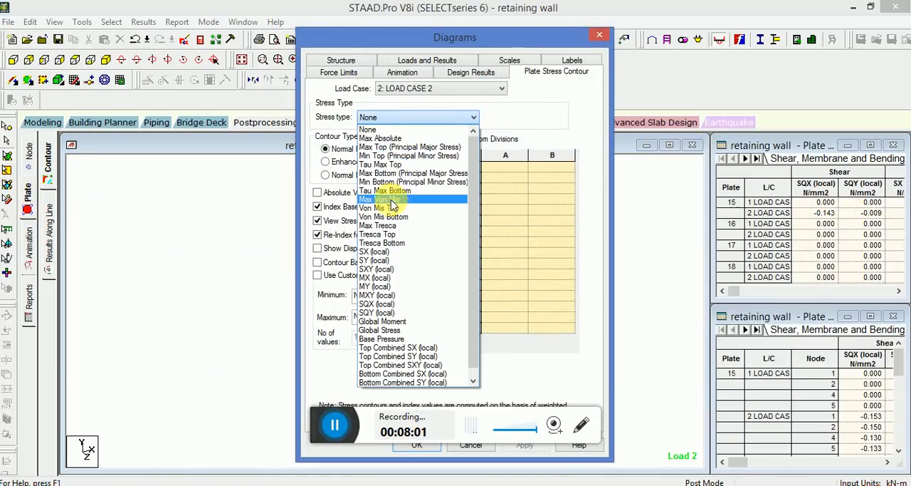
mouse_move(385, 233)
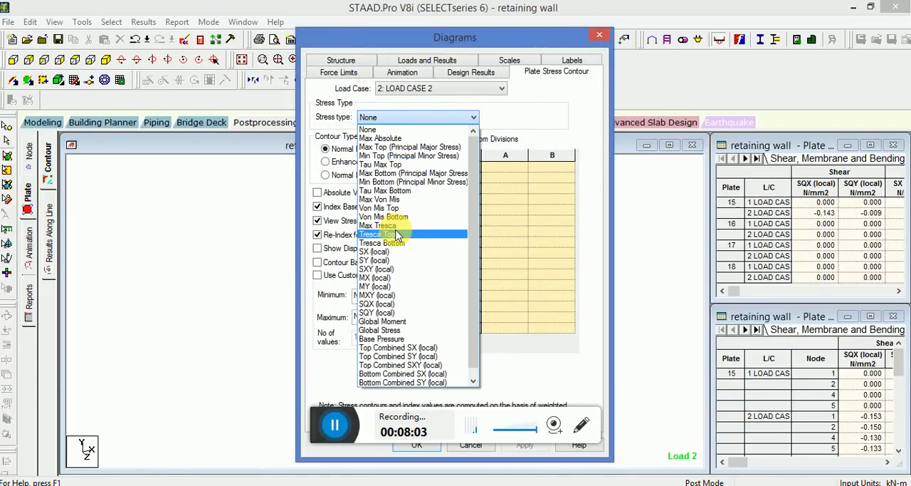
mouse_move(396, 278)
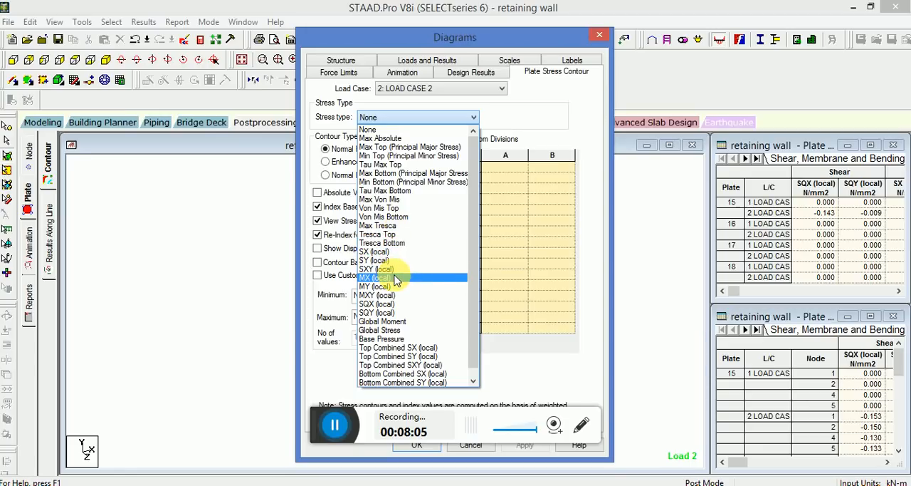
left_click(378, 278)
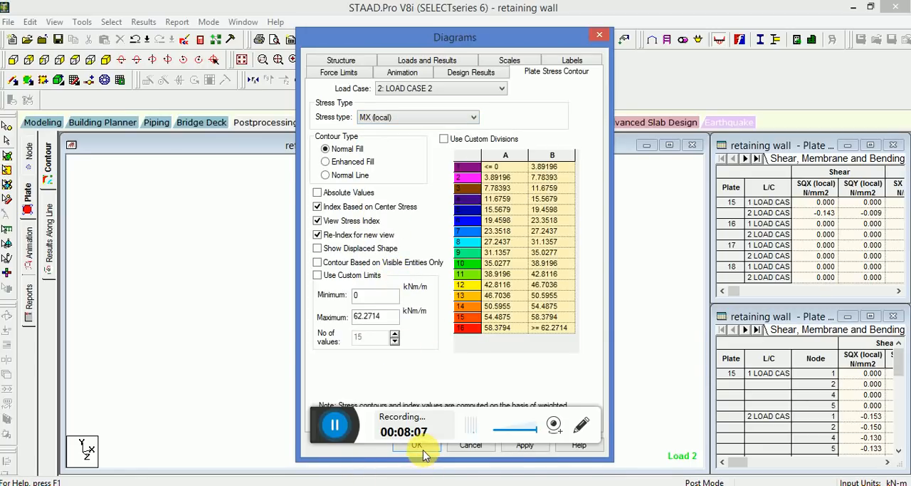
left_click(419, 444)
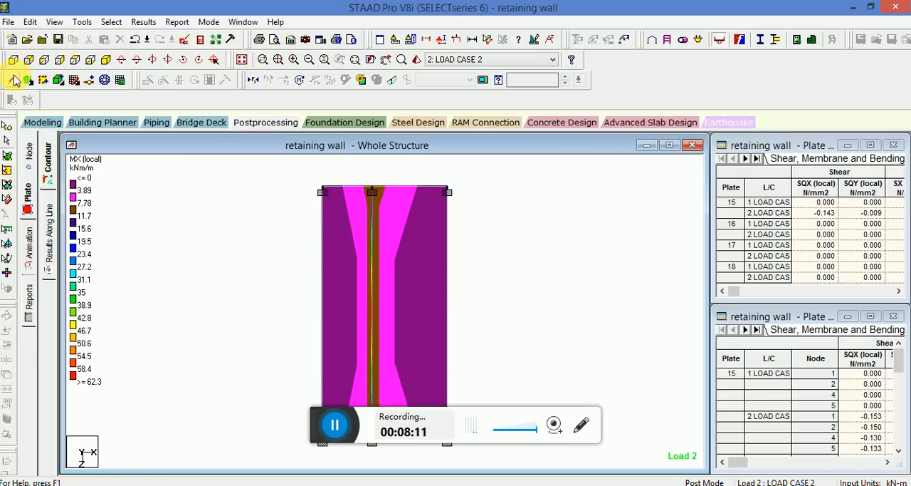
Orient the view face-on so the MX contour bands cover the full wall panel.
left_click(46, 62)
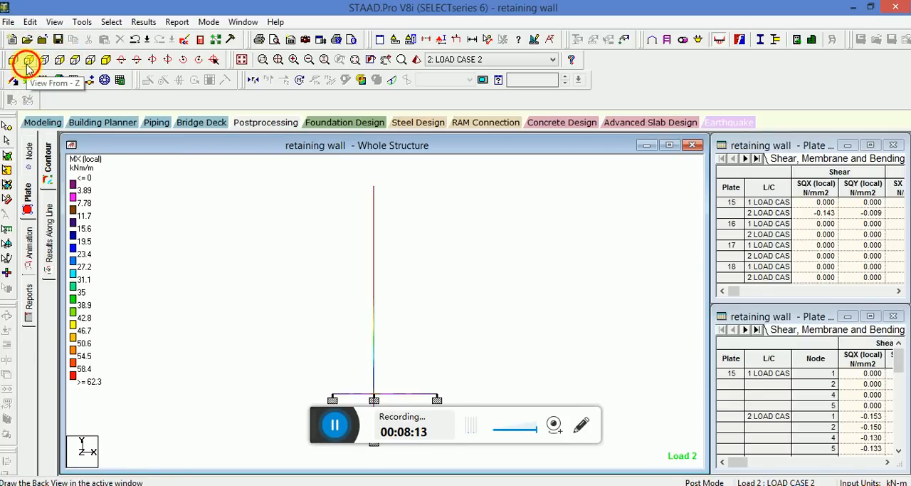
left_click(28, 62)
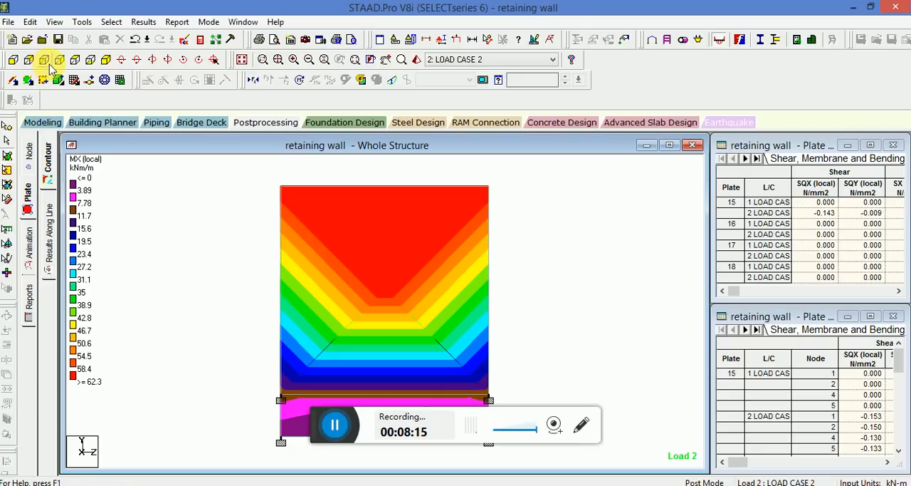
mouse_move(72, 67)
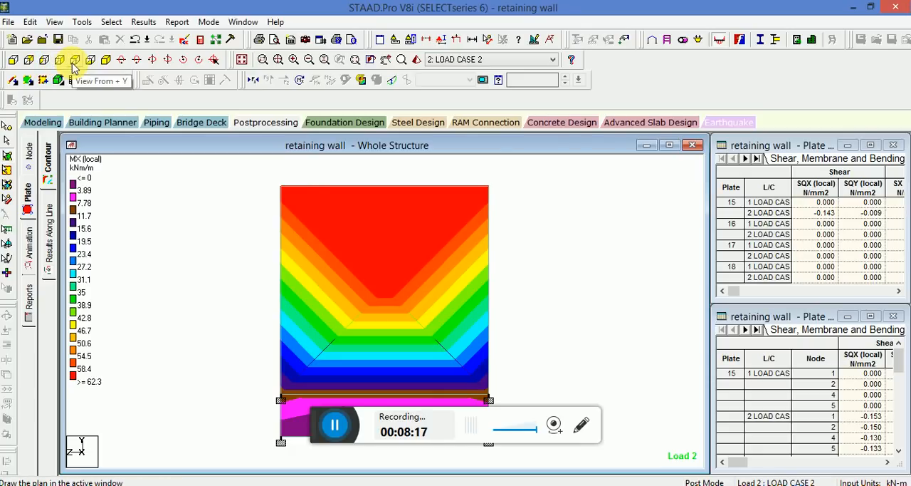